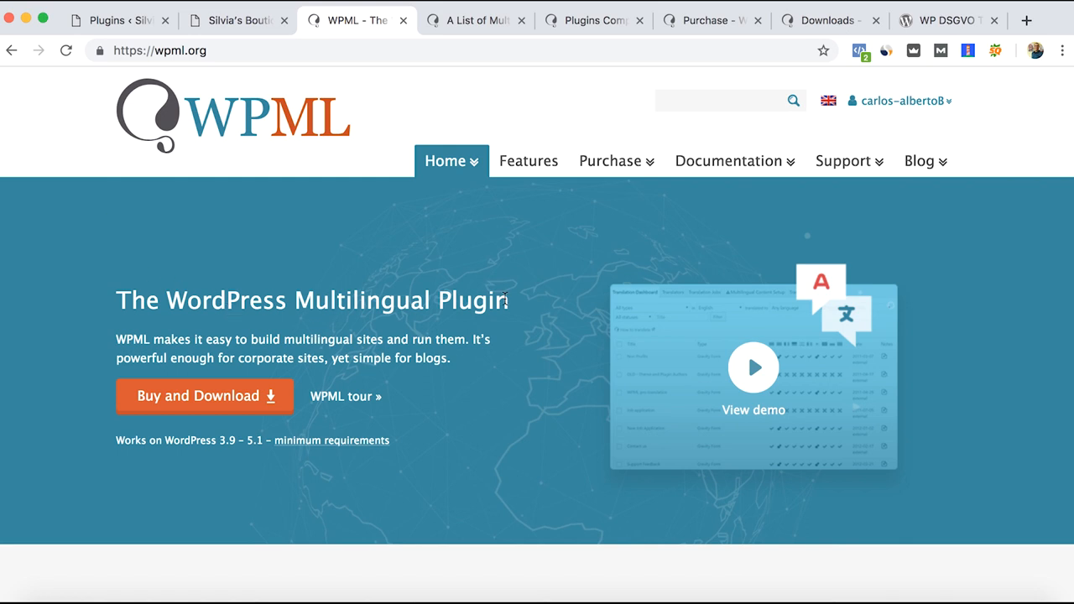
{"action": "mouse_move", "coordinate": [473, 262]}
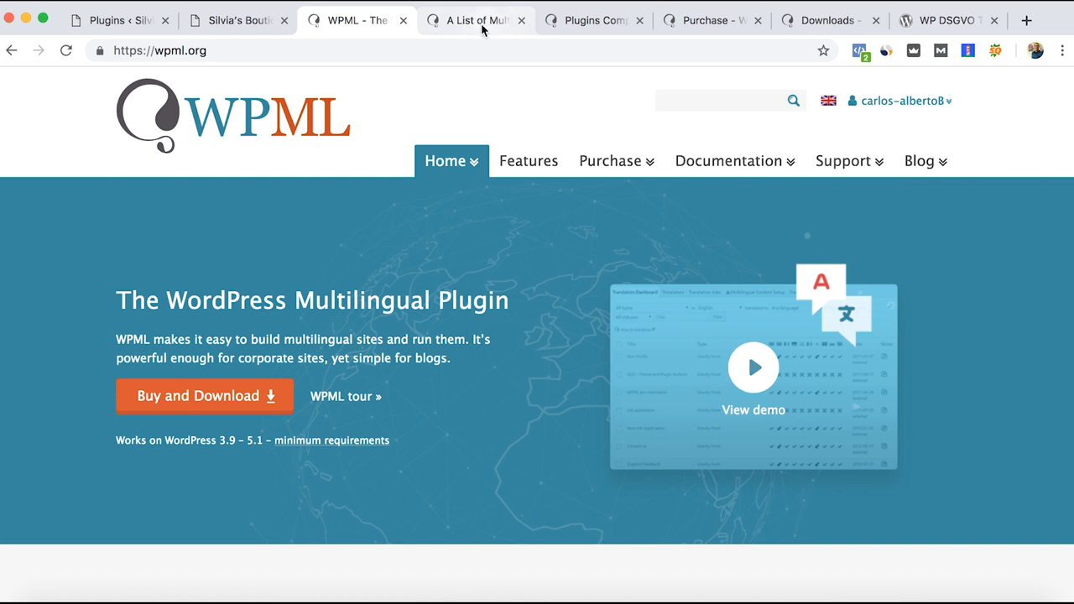
- View WPML's theme compatibility list with themes like Aardvark and Accelerate Pro
{"action": "left_click", "coordinate": [477, 20]}
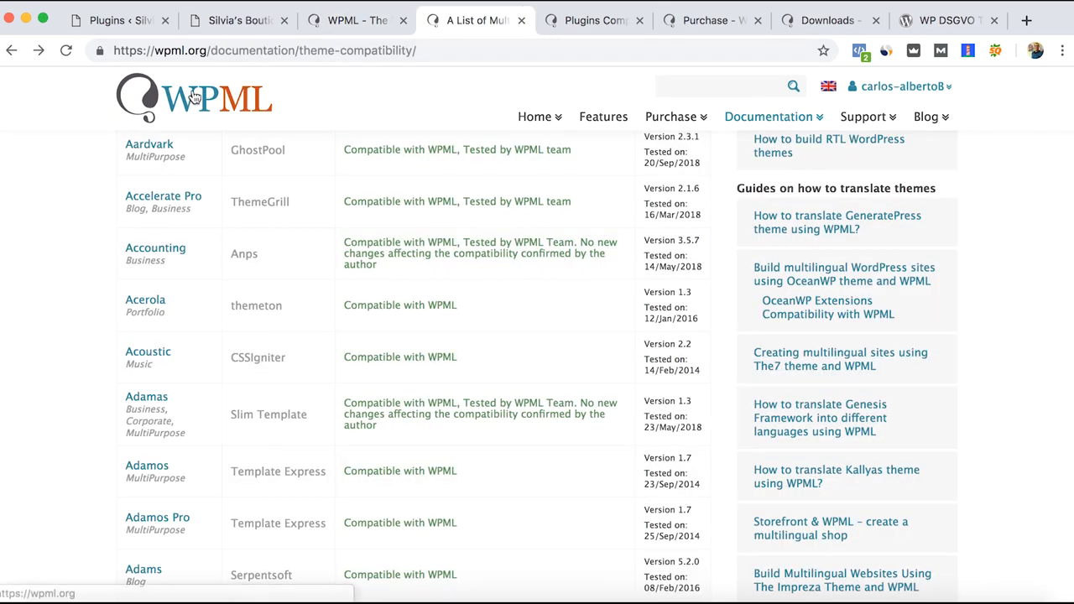
{"action": "mouse_move", "coordinate": [81, 203]}
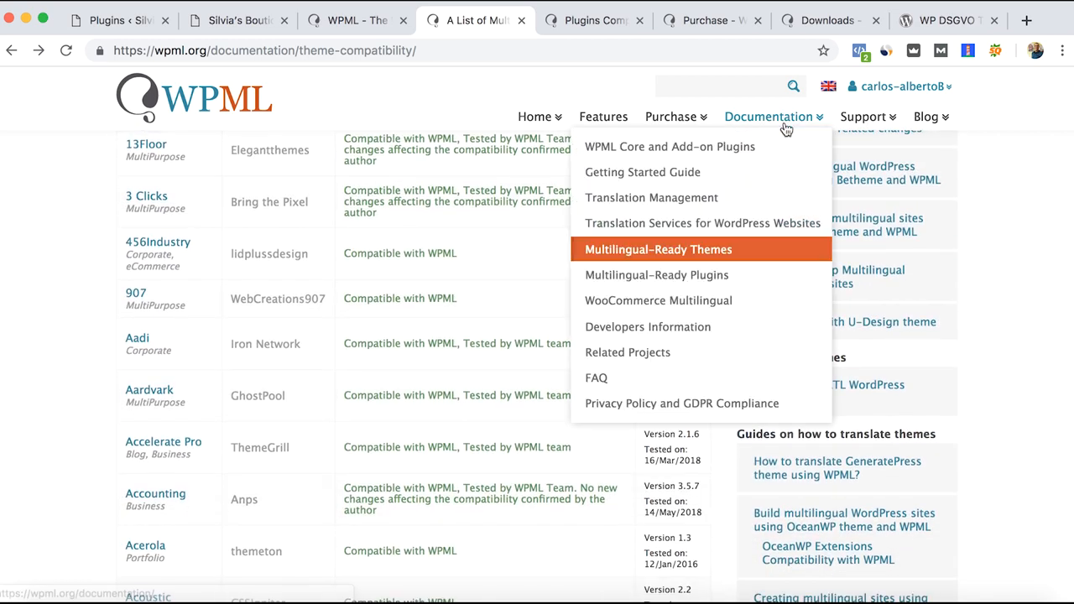
{"action": "mouse_move", "coordinate": [722, 249]}
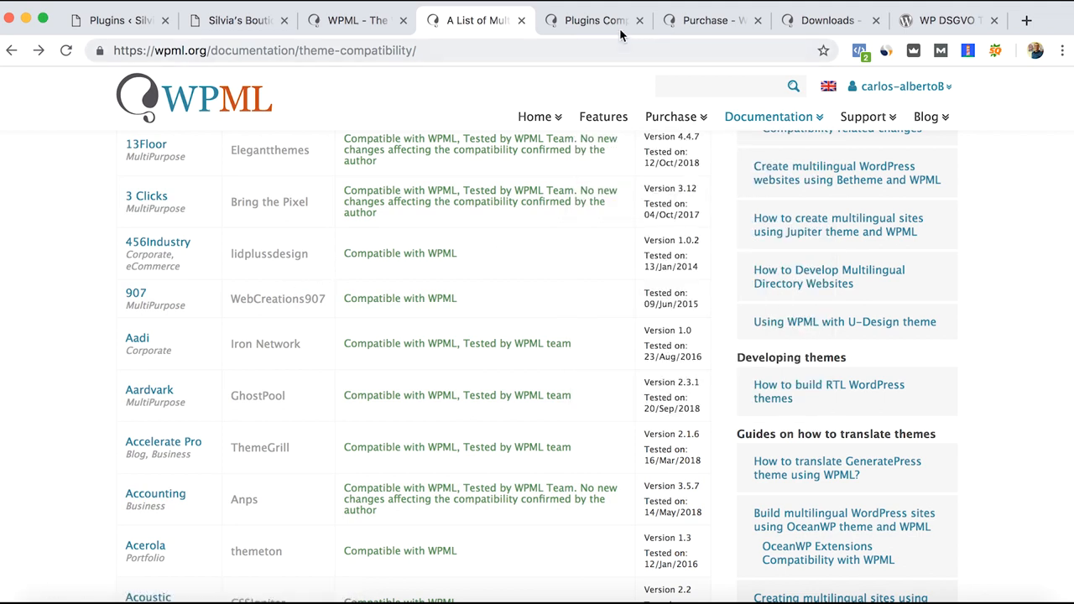
- View WPML's Plugins Compatibility page listing plugins such as Advanced Custom Fields
{"action": "left_click", "coordinate": [594, 20]}
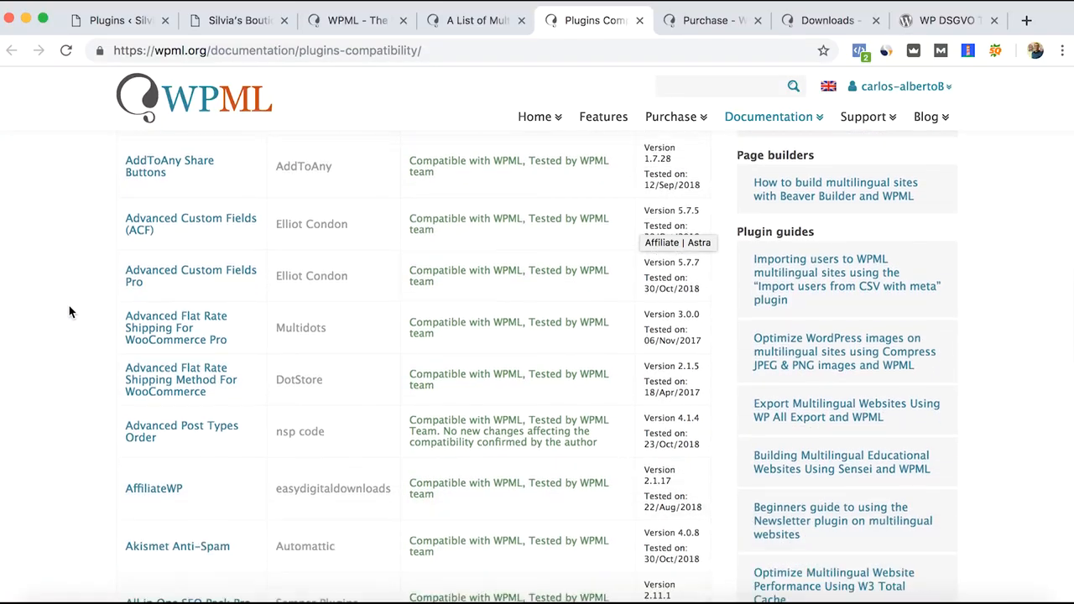
{"action": "scroll", "scroll_direction": "down", "scroll_amount": 3}
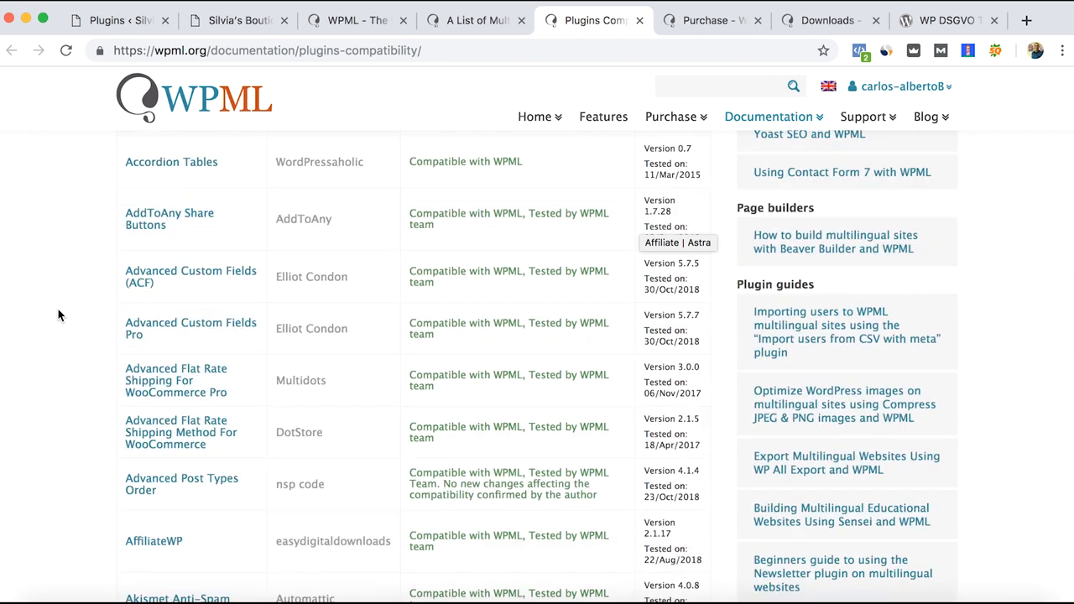
{"action": "scroll", "scroll_direction": "up", "scroll_amount": 3}
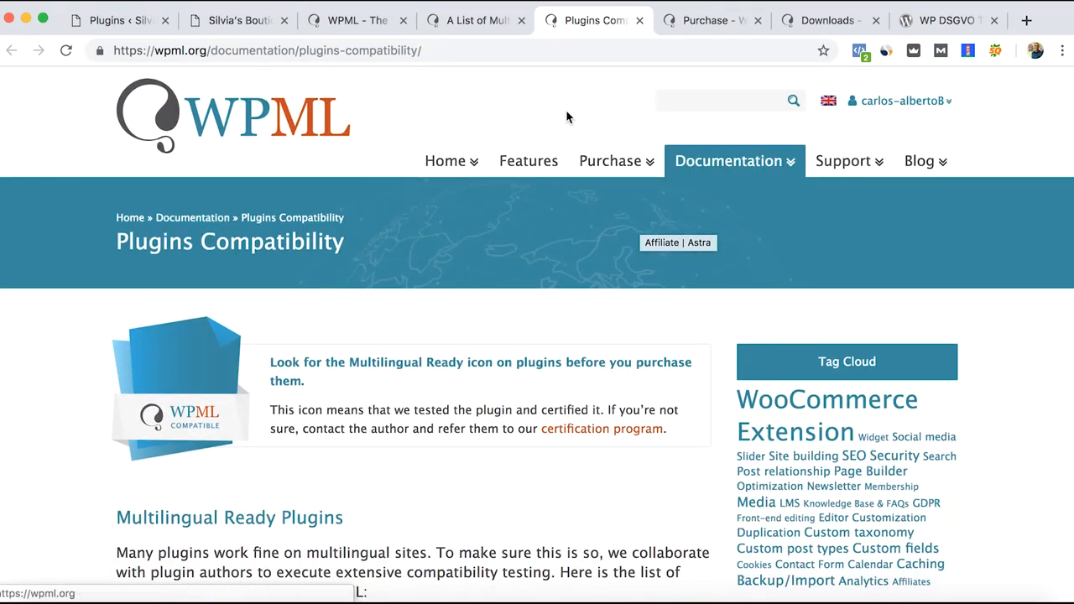
{"action": "mouse_move", "coordinate": [454, 118]}
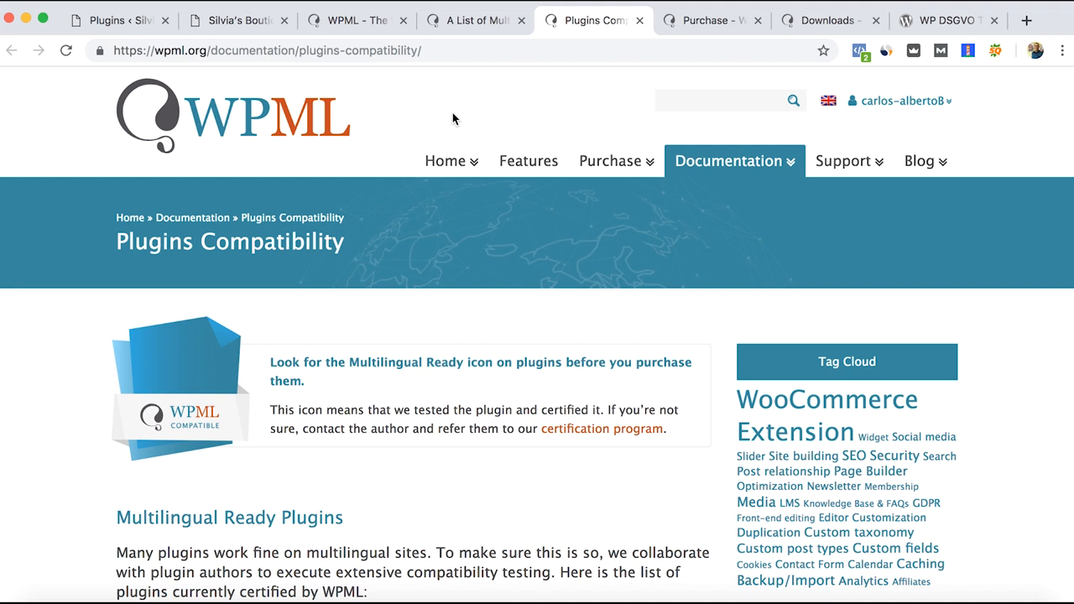
{"action": "mouse_move", "coordinate": [588, 57]}
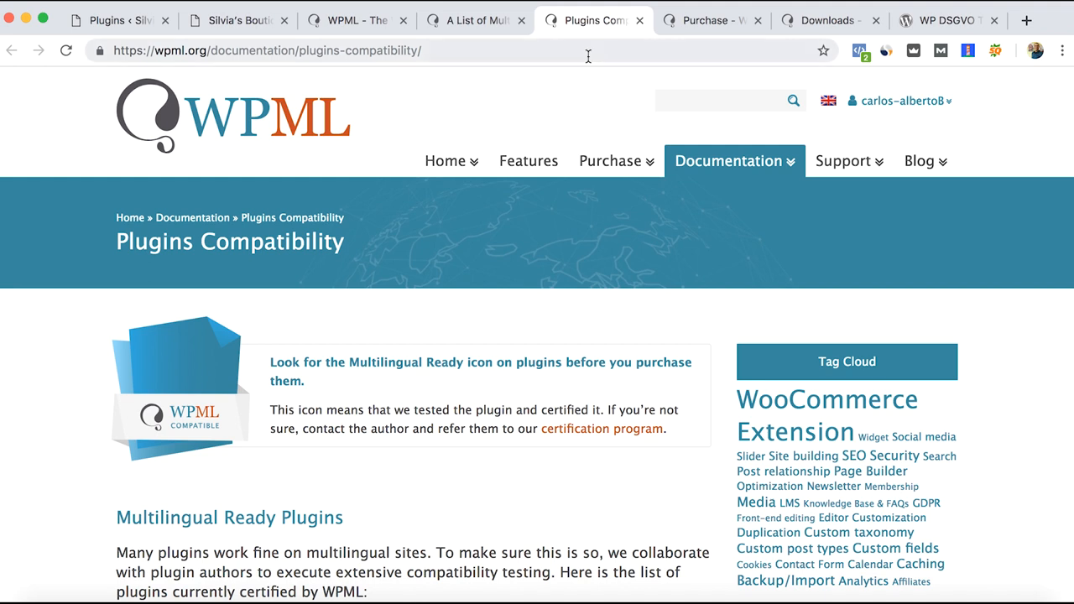
{"action": "mouse_move", "coordinate": [608, 81]}
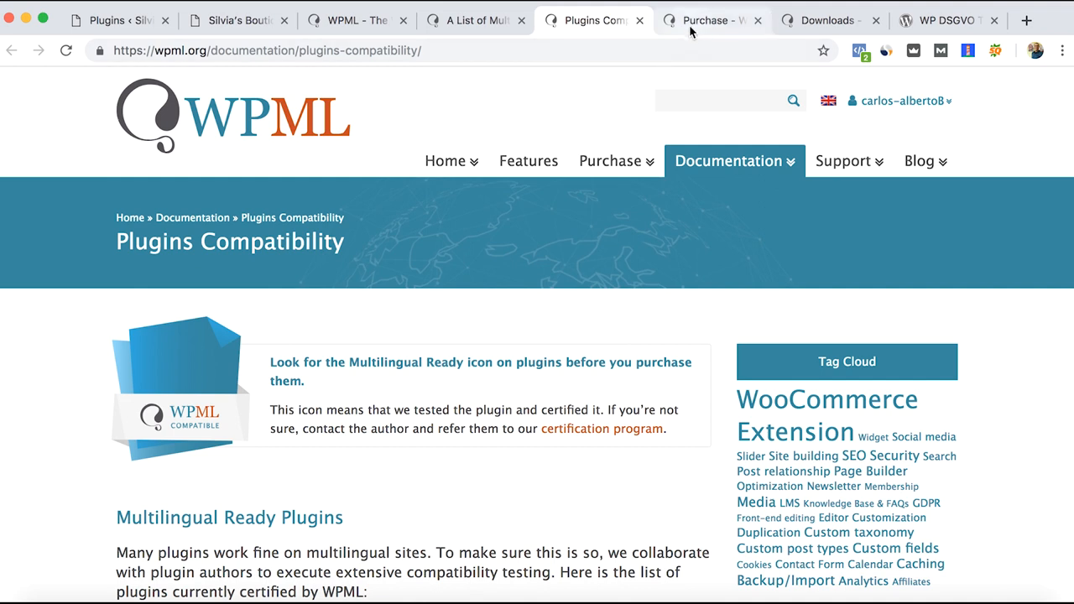
- Review the purchase page comparing Blog ($29), CMS ($79) and Agency ($159) plans
{"action": "left_click", "coordinate": [710, 20]}
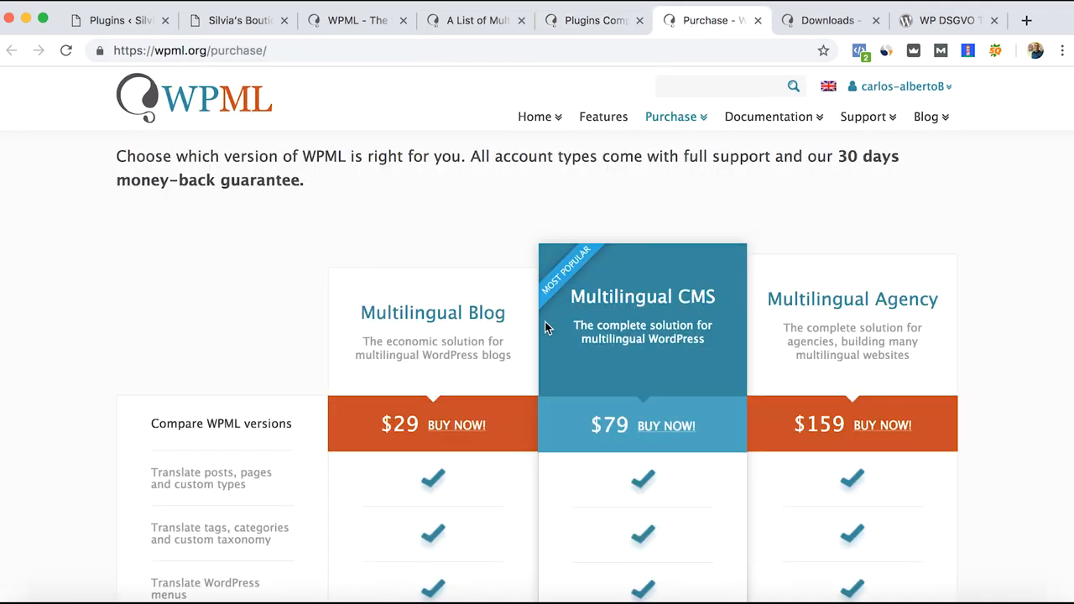
{"action": "mouse_move", "coordinate": [634, 361]}
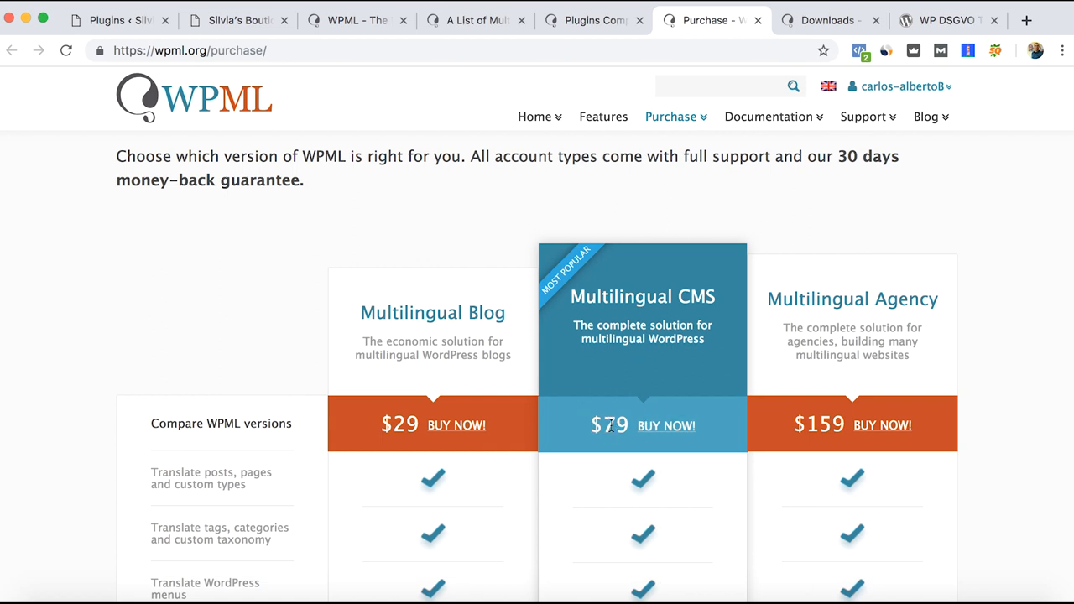
{"action": "scroll", "scroll_direction": "down", "scroll_amount": 3}
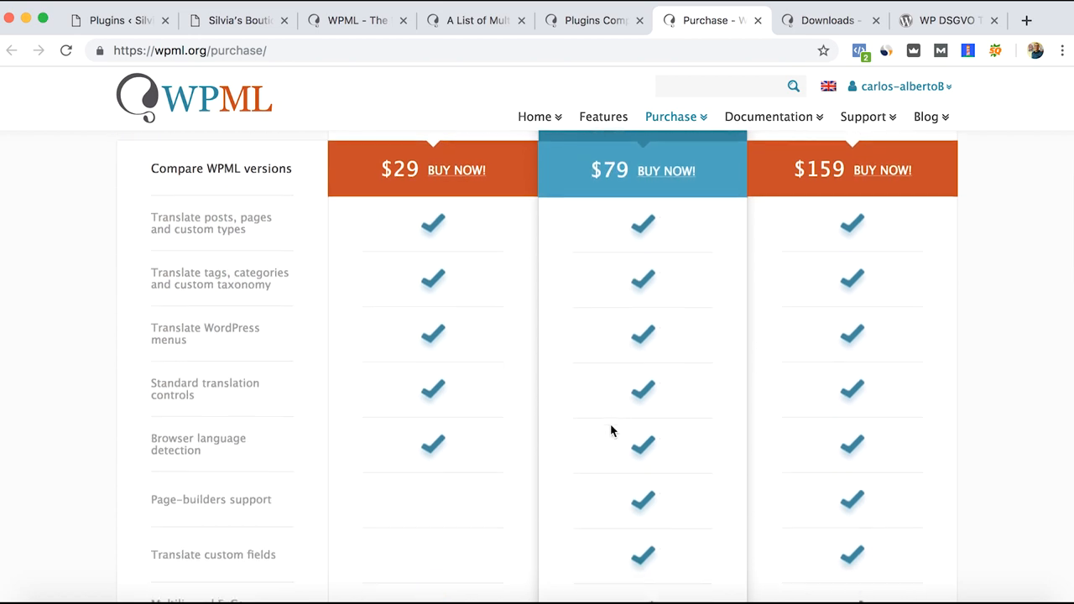
{"action": "scroll", "scroll_direction": "down", "scroll_amount": 3}
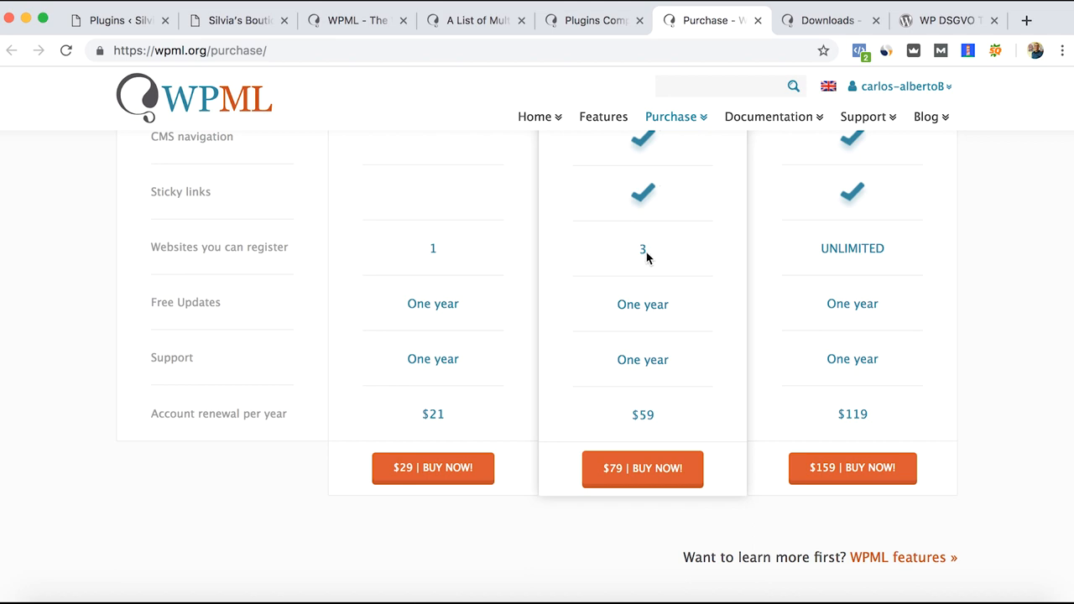
{"action": "scroll", "scroll_direction": "down", "scroll_amount": 3}
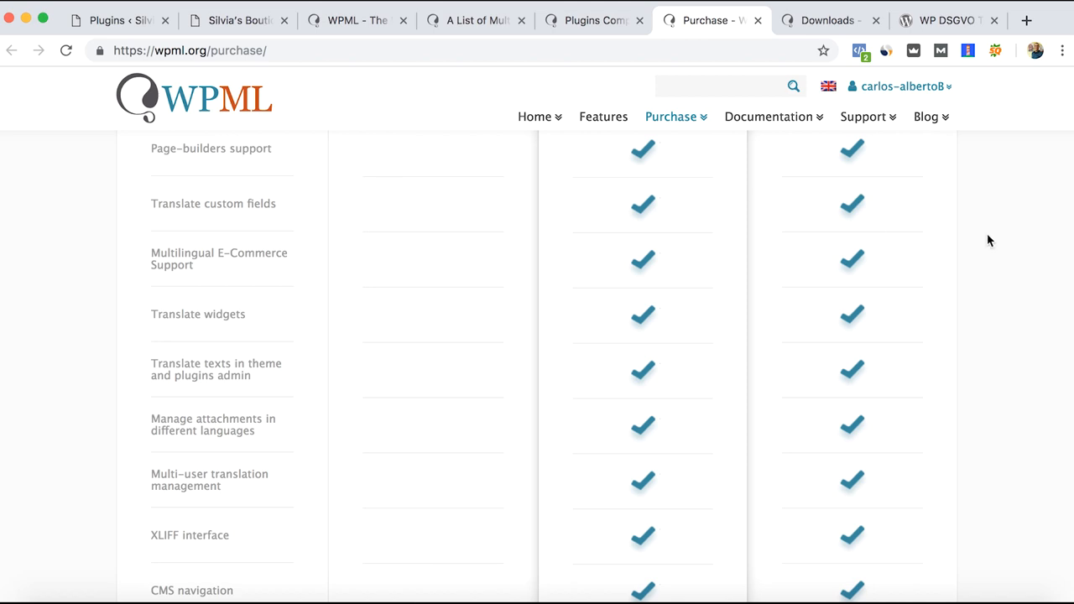
{"action": "scroll", "scroll_direction": "up", "scroll_amount": 3}
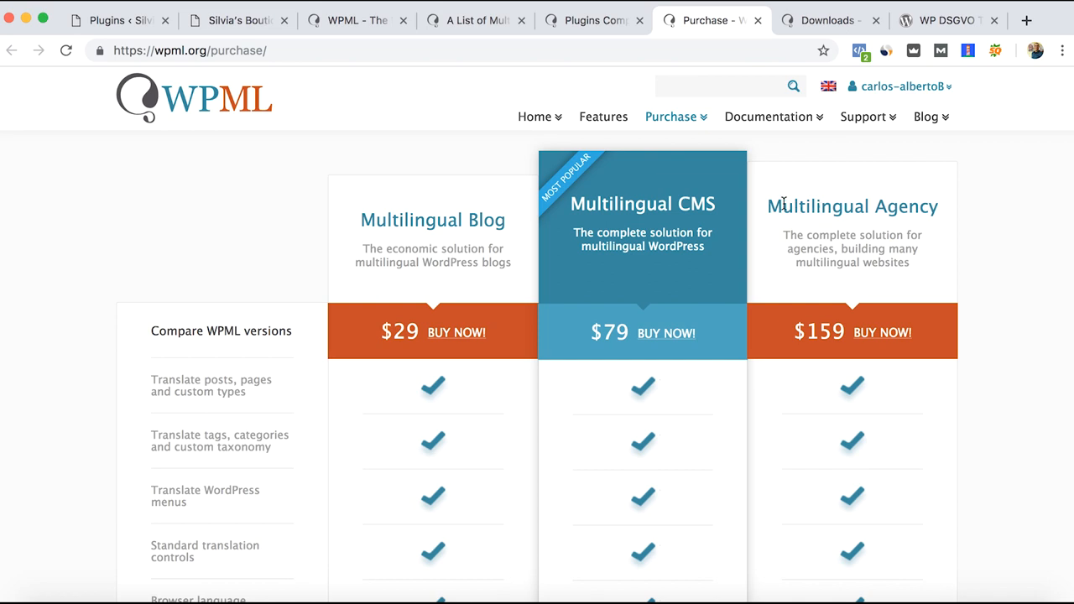
{"action": "mouse_move", "coordinate": [943, 212]}
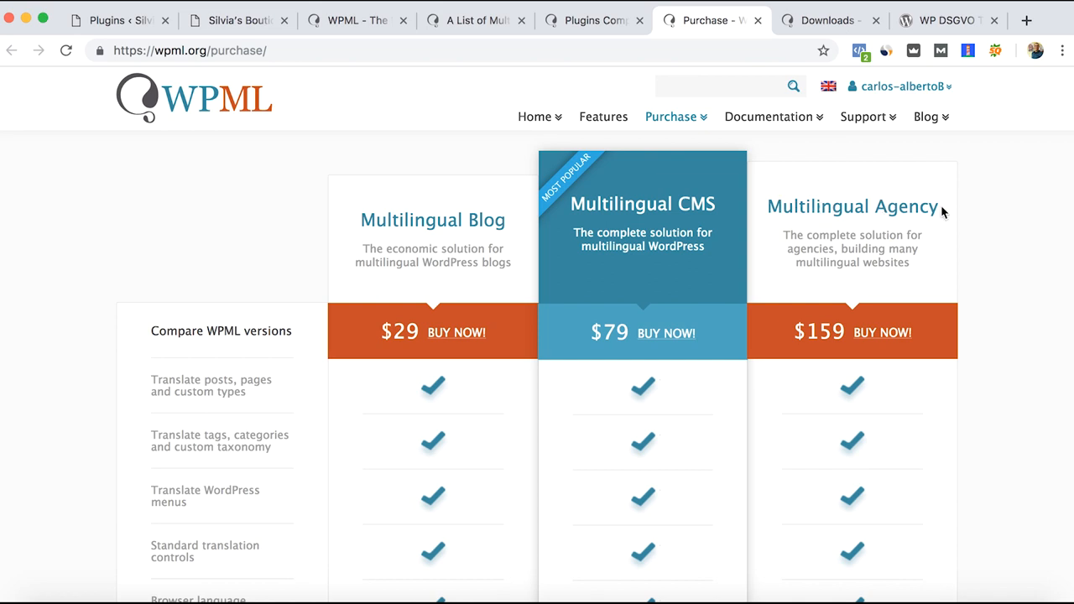
- View the account downloads listing Multilingual CMS, String Translation and other WPML components
{"action": "left_click", "coordinate": [826, 20]}
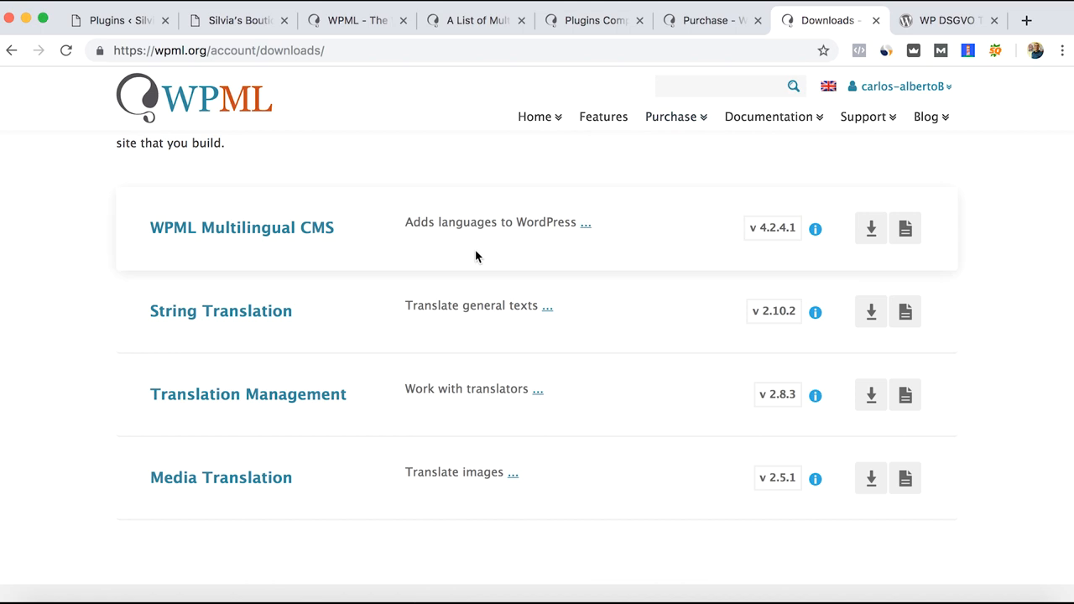
{"action": "mouse_move", "coordinate": [193, 386]}
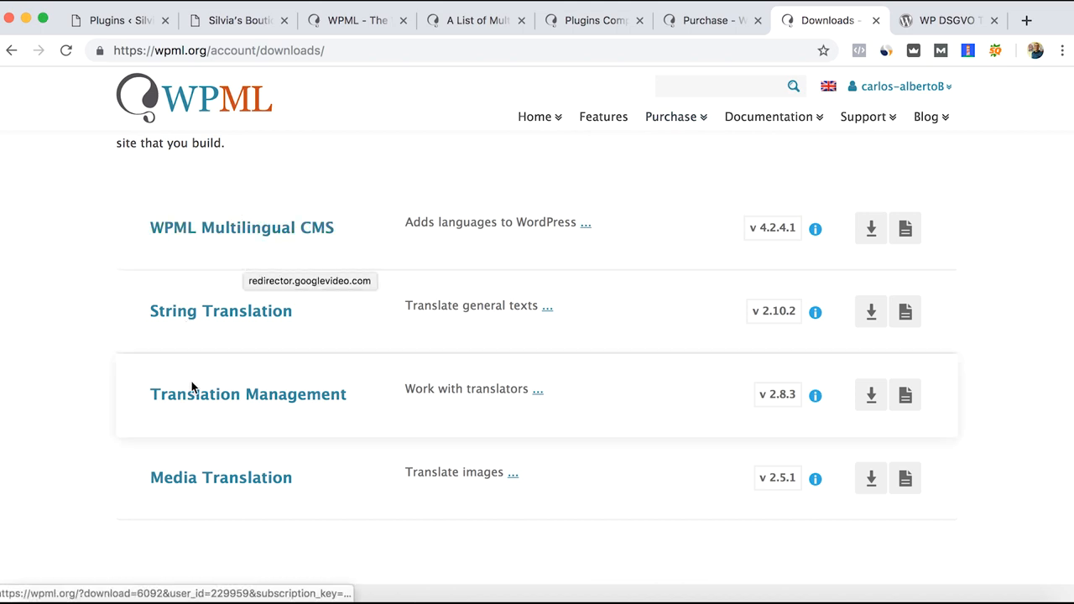
{"action": "mouse_move", "coordinate": [78, 247]}
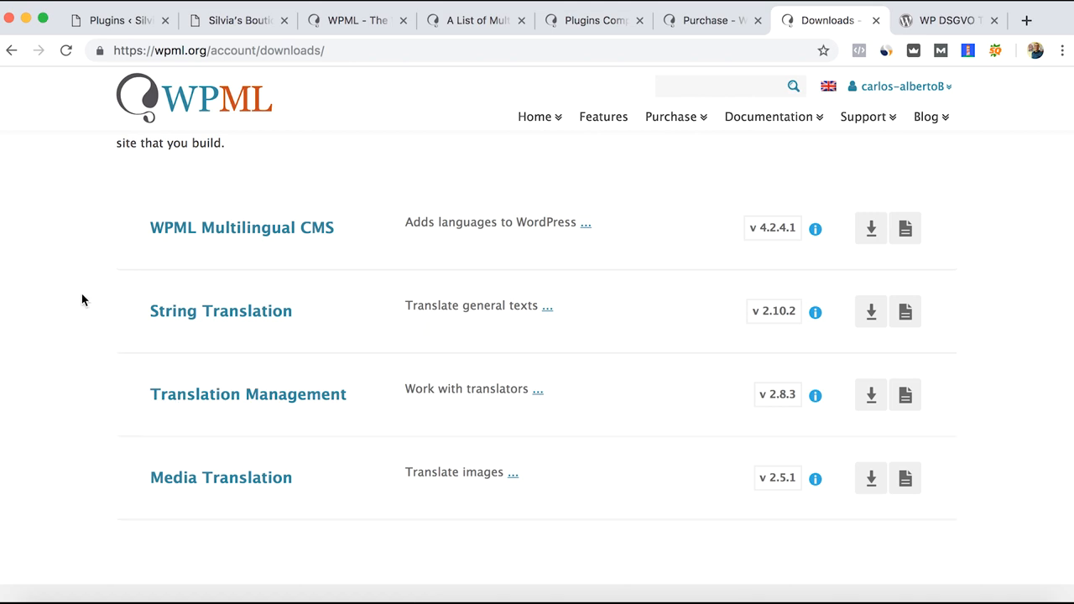
- Review the installed plugins list showing the WPML components and Elementor active
{"action": "left_click", "coordinate": [117, 20]}
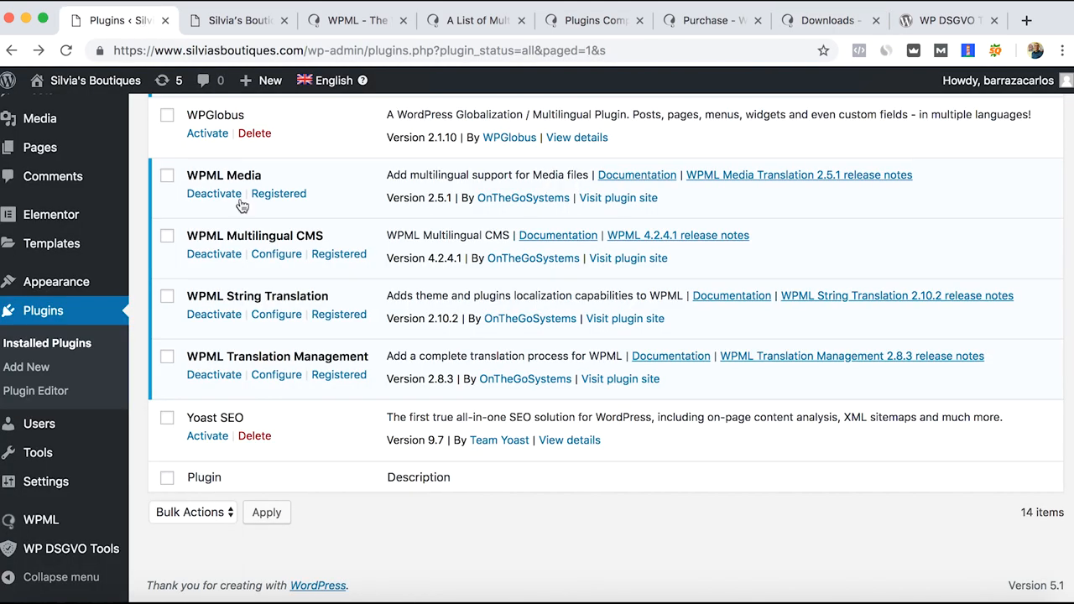
{"action": "mouse_move", "coordinate": [269, 175]}
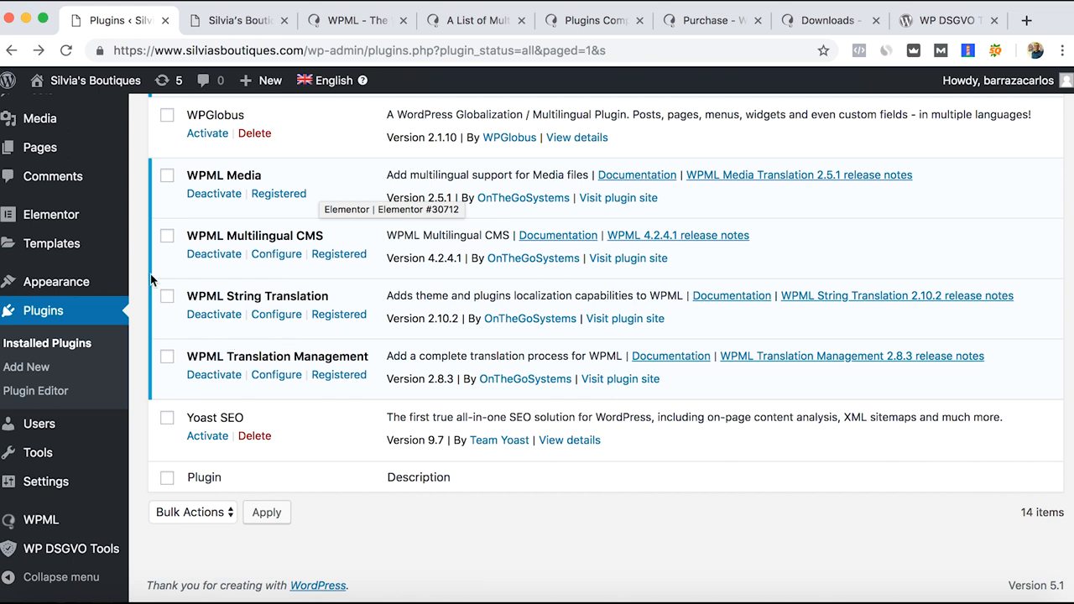
{"action": "mouse_move", "coordinate": [141, 275]}
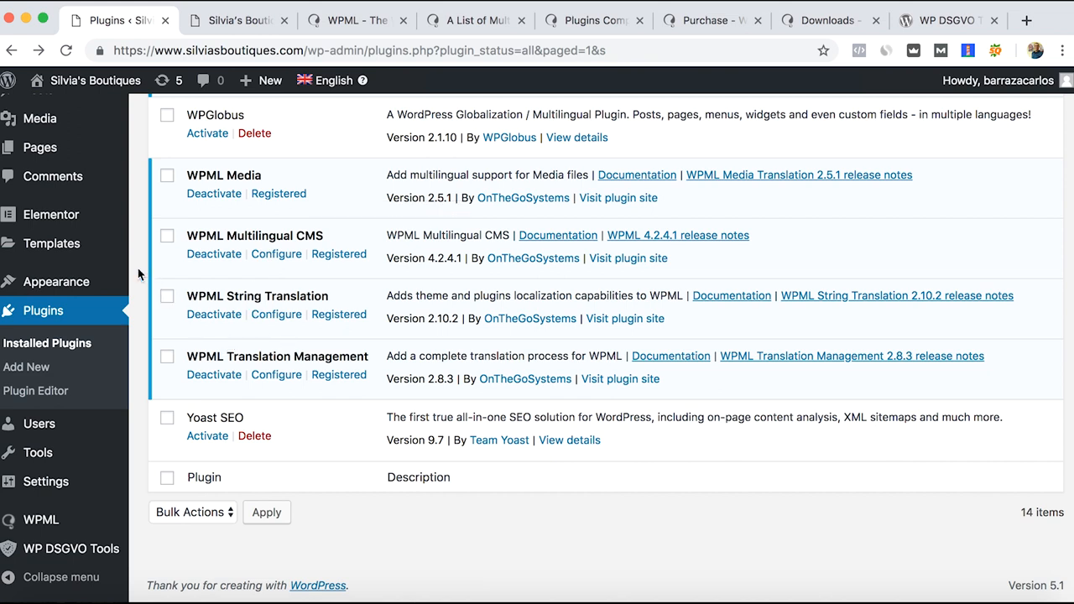
{"action": "mouse_move", "coordinate": [57, 282]}
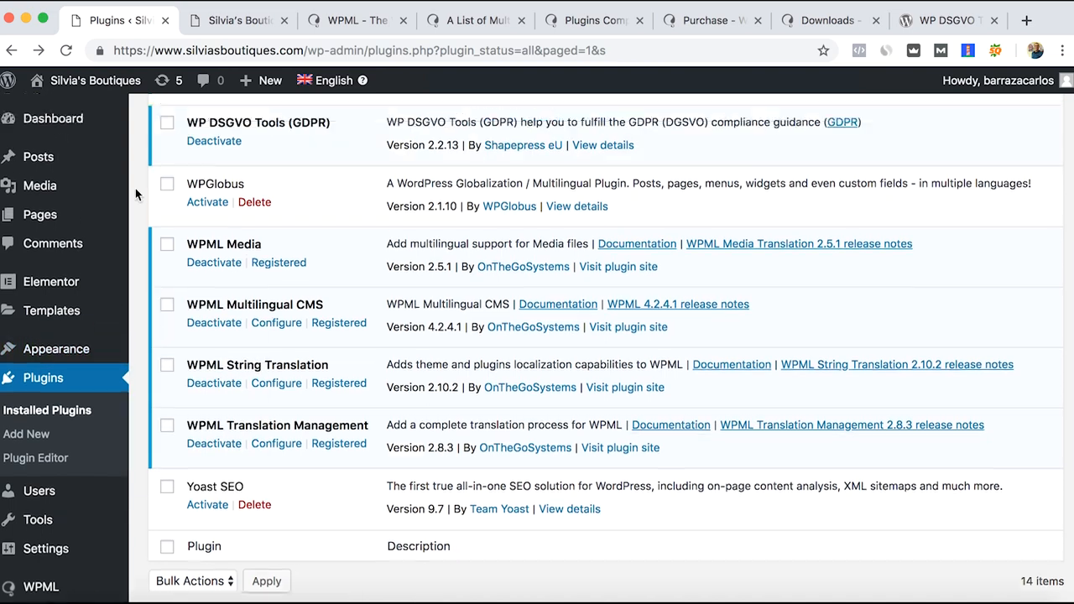
{"action": "scroll", "scroll_direction": "up", "scroll_amount": 3}
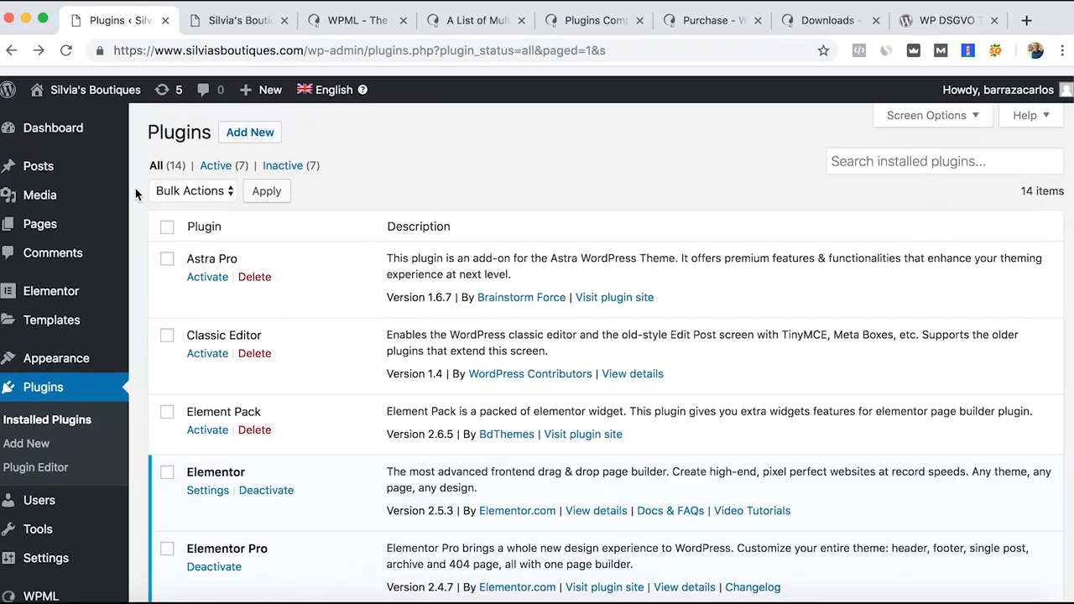
{"action": "scroll", "scroll_direction": "down", "scroll_amount": 3}
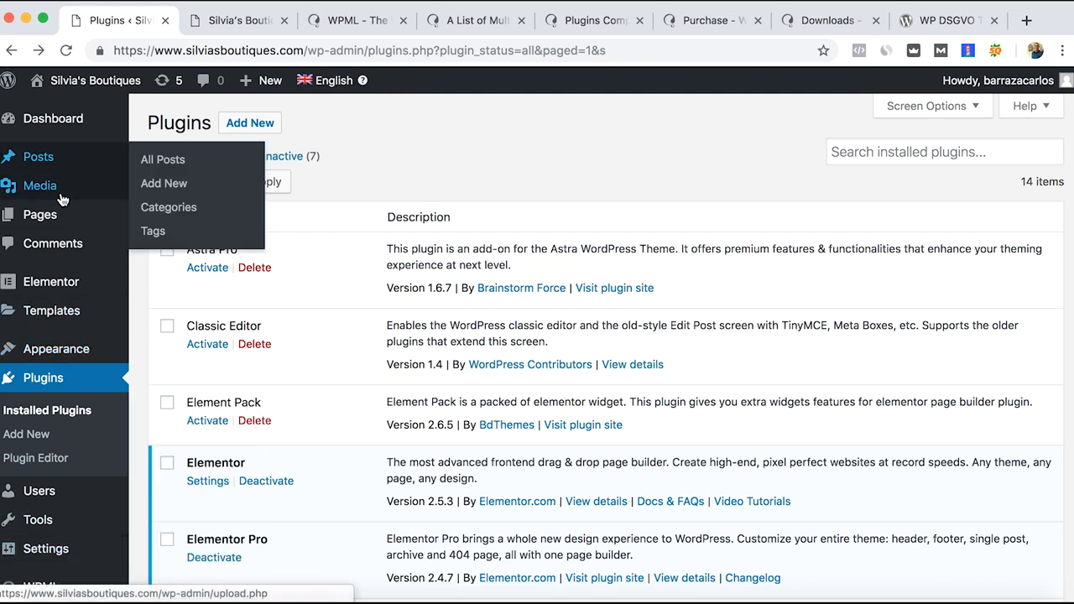
- From the Pages list, start editing the Start front page in Elementor
{"action": "left_click", "coordinate": [40, 215]}
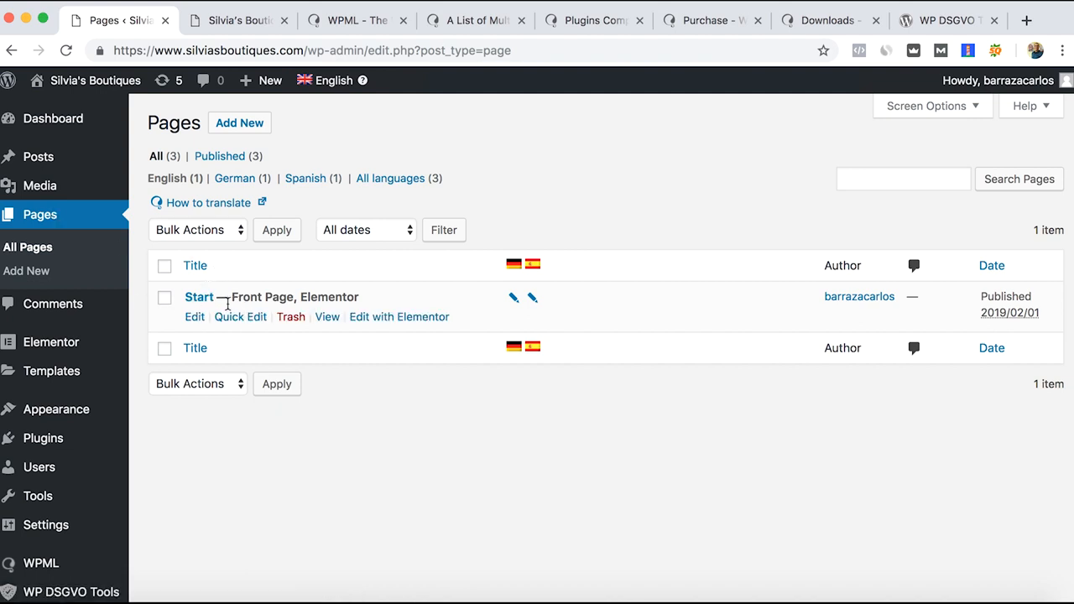
{"action": "mouse_move", "coordinate": [372, 328]}
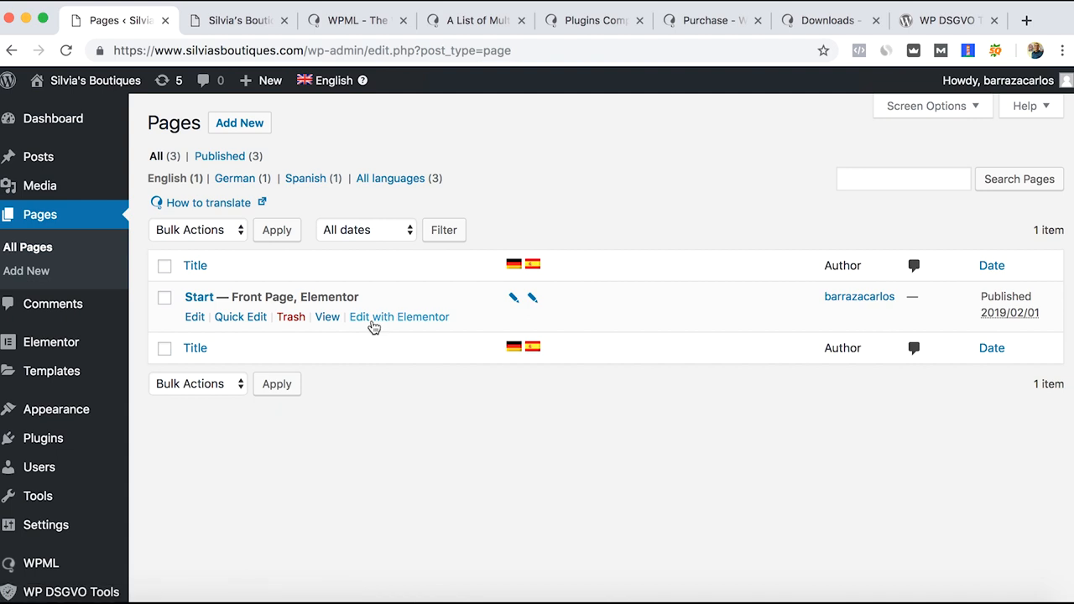
{"action": "left_click", "coordinate": [399, 315]}
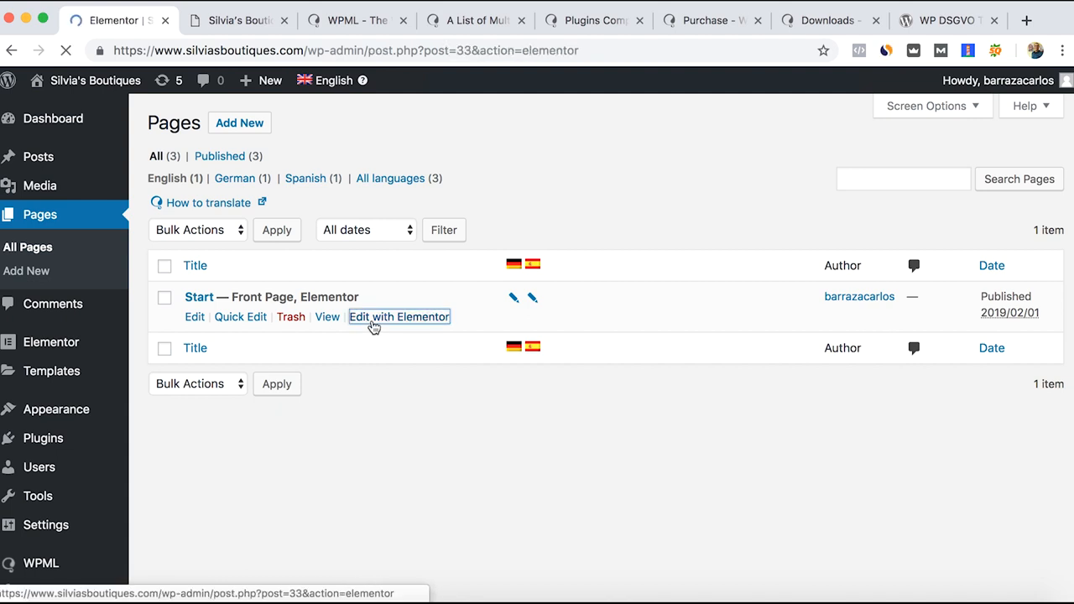
- Add a Heading widget to the empty section and set its text to 'Language'
{"action": "left_click", "coordinate": [399, 316]}
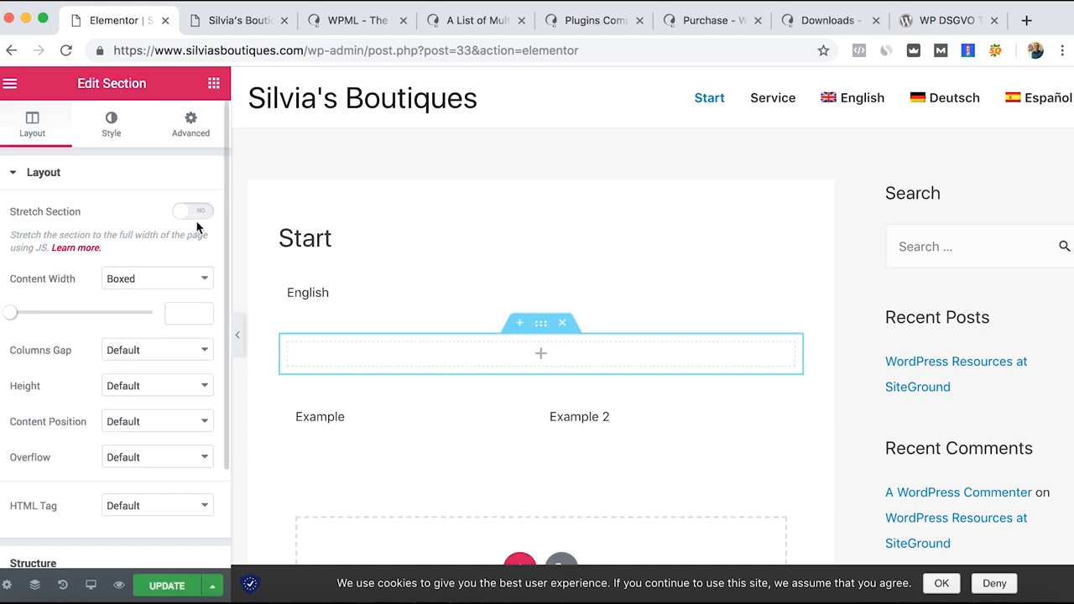
{"action": "left_click", "coordinate": [10, 84]}
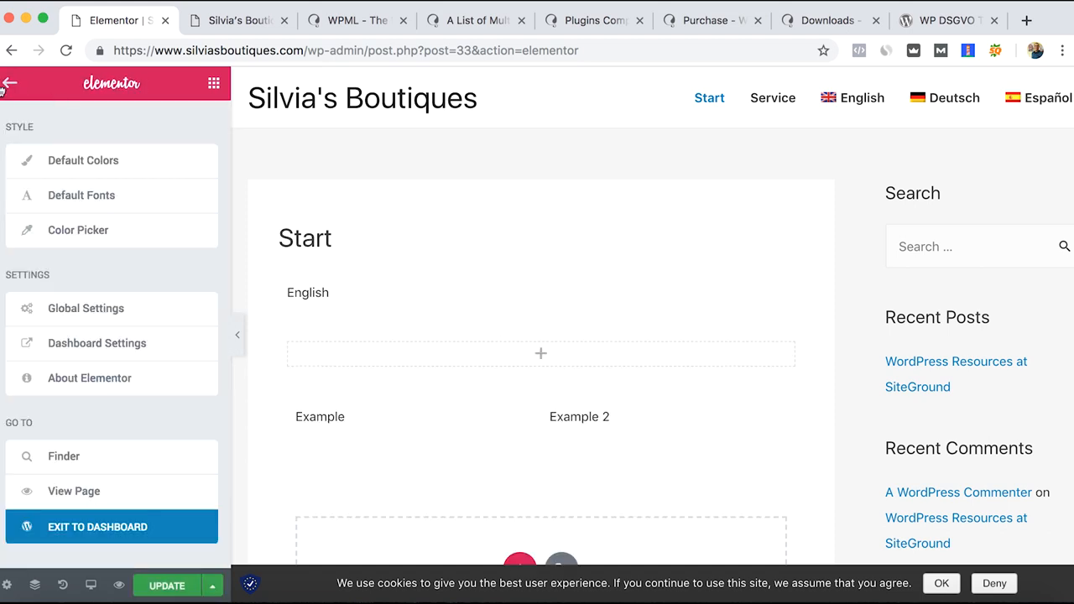
{"action": "left_click", "coordinate": [10, 84]}
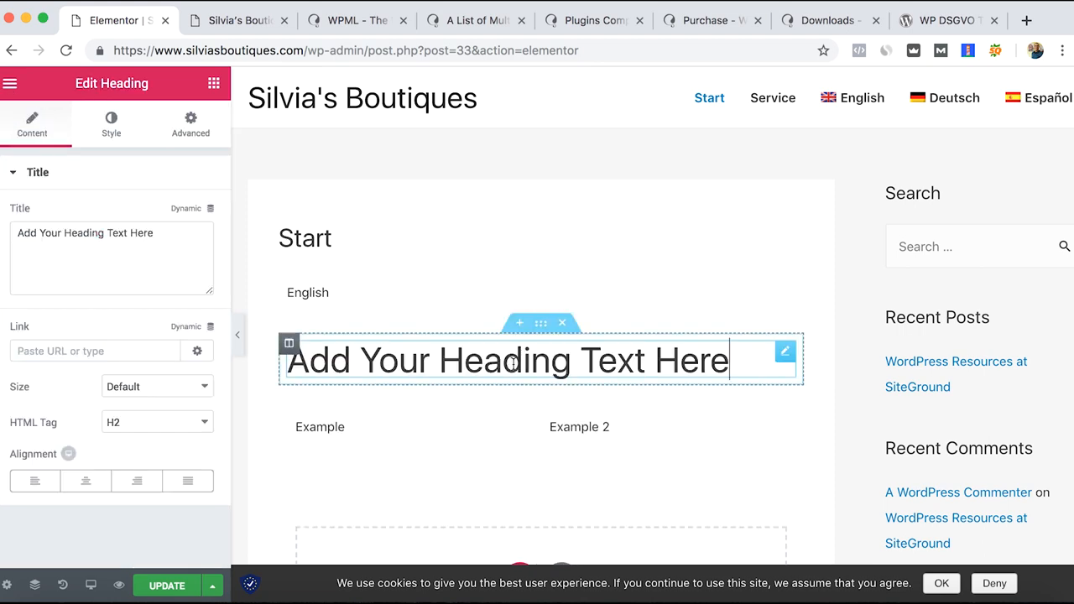
{"action": "triple_click", "coordinate": [84, 232]}
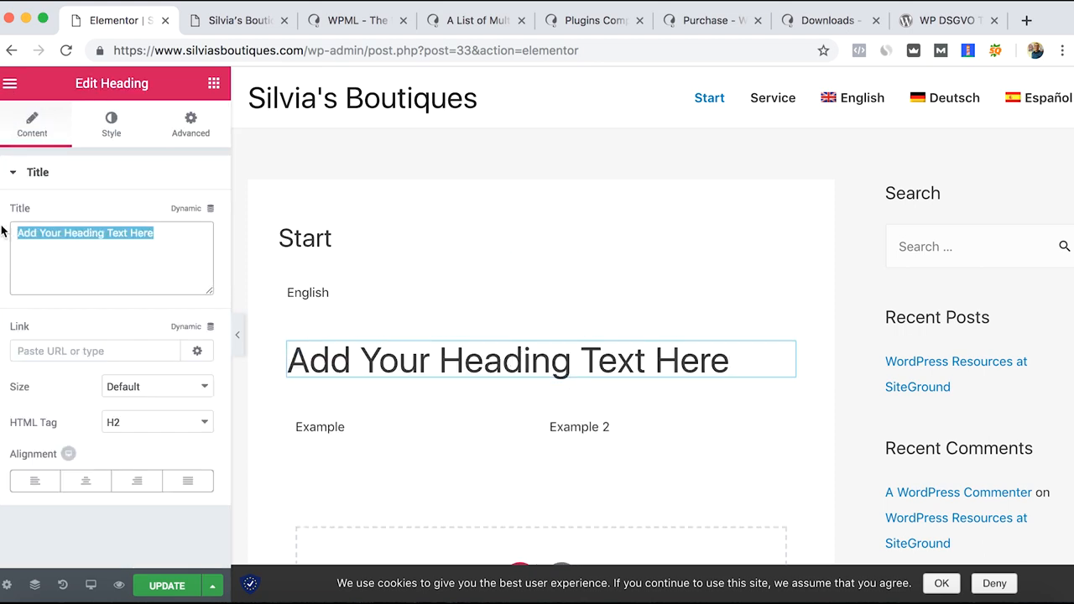
{"action": "type", "text": "Language"}
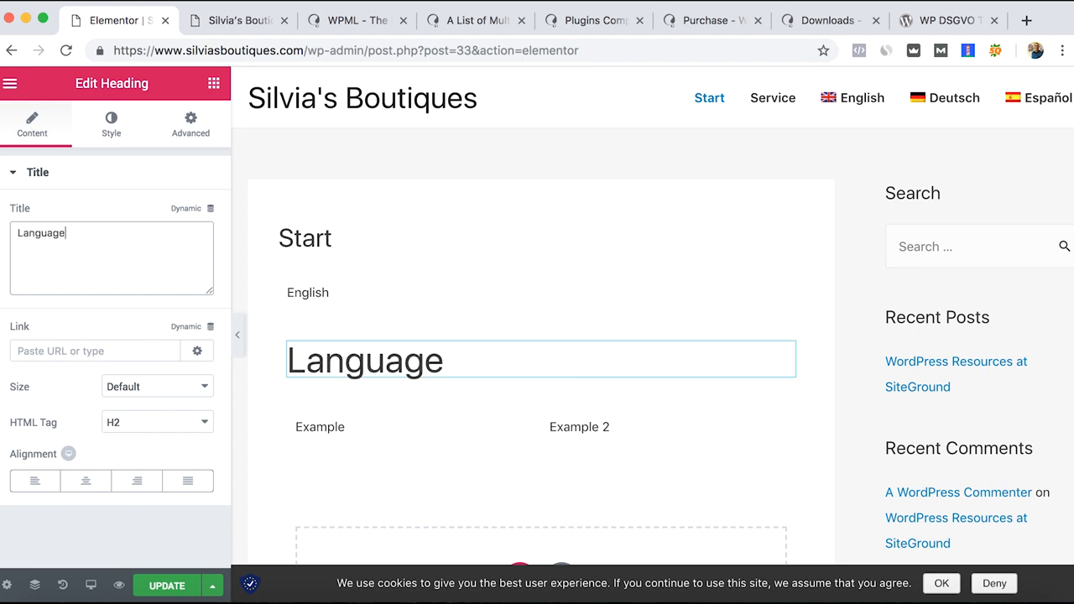
{"action": "mouse_move", "coordinate": [245, 552]}
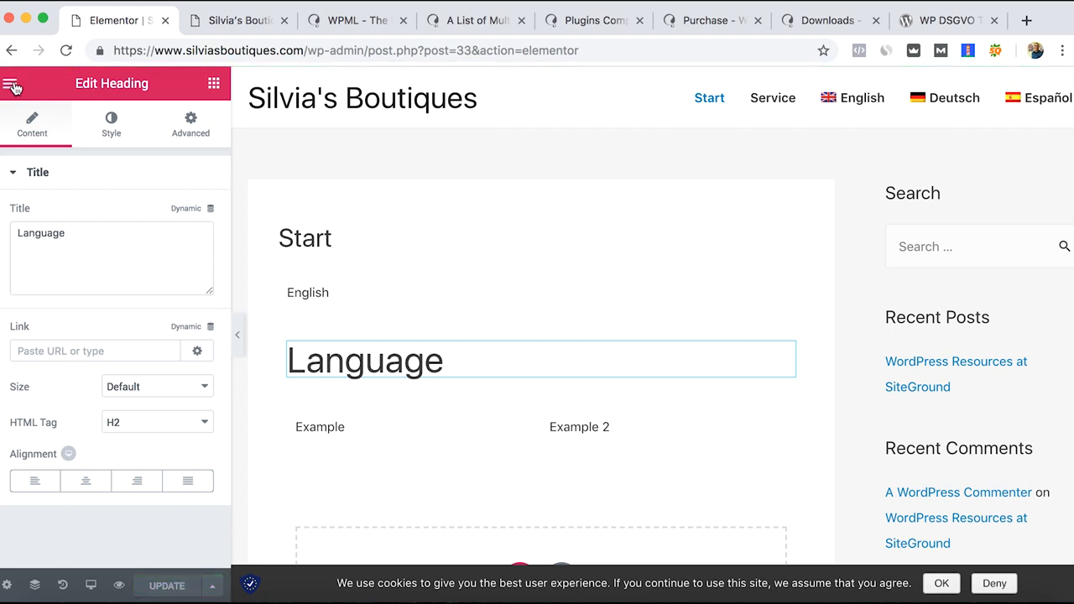
- Exit Elementor to the Pages list and start updating Start's German translation
{"action": "left_click", "coordinate": [14, 84]}
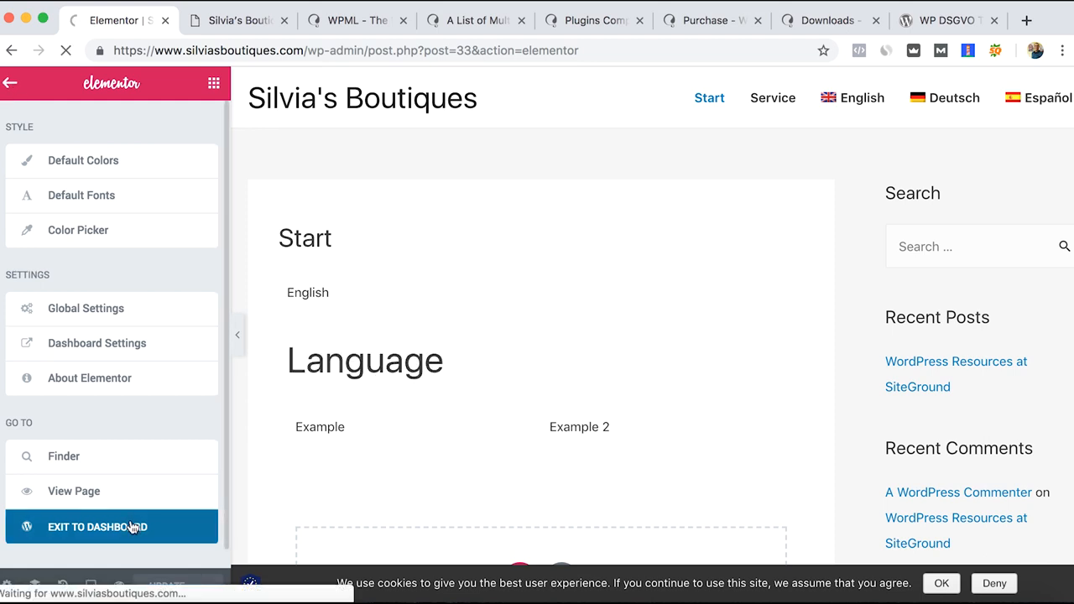
{"action": "left_click", "coordinate": [97, 527]}
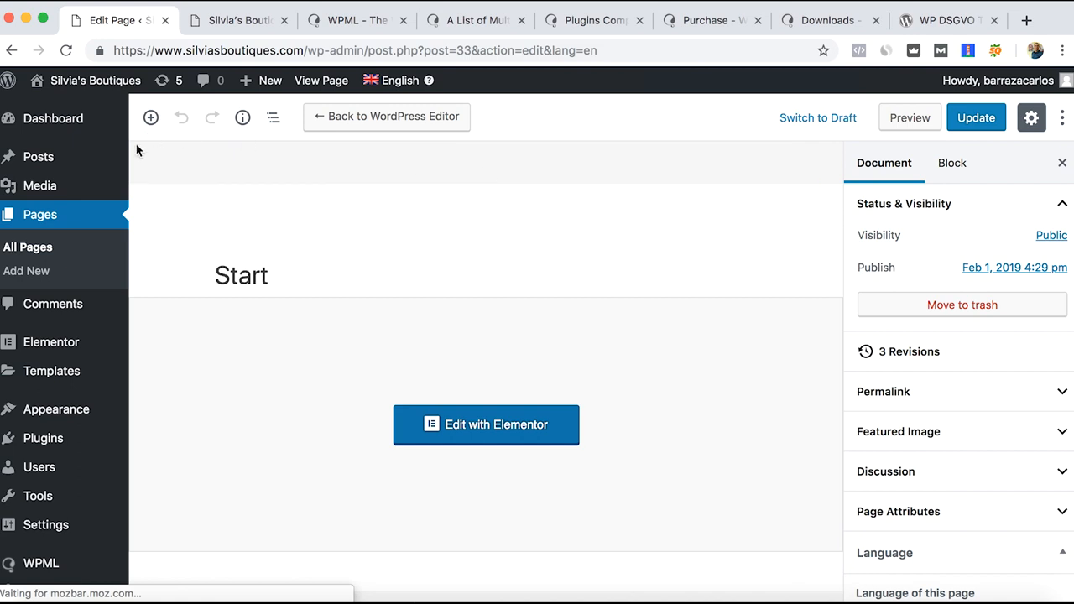
{"action": "left_click", "coordinate": [26, 247]}
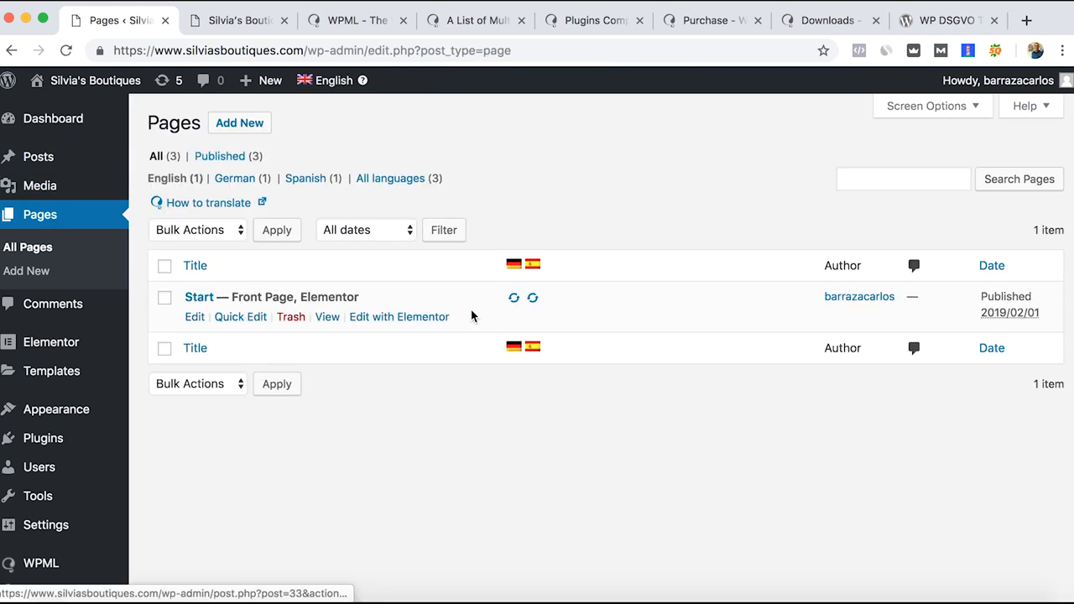
{"action": "mouse_move", "coordinate": [514, 299]}
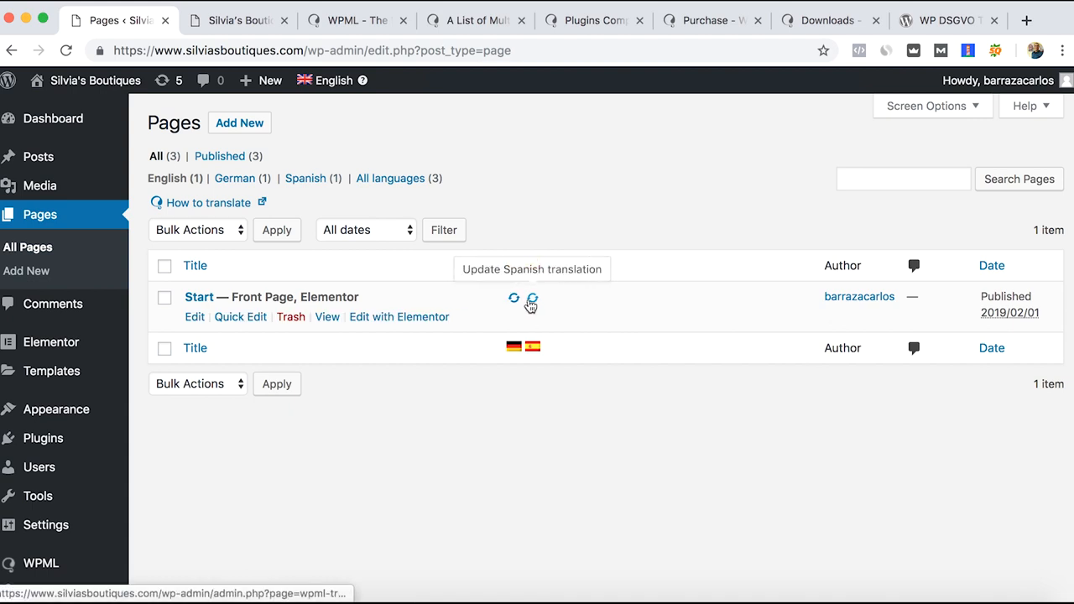
{"action": "mouse_move", "coordinate": [513, 299]}
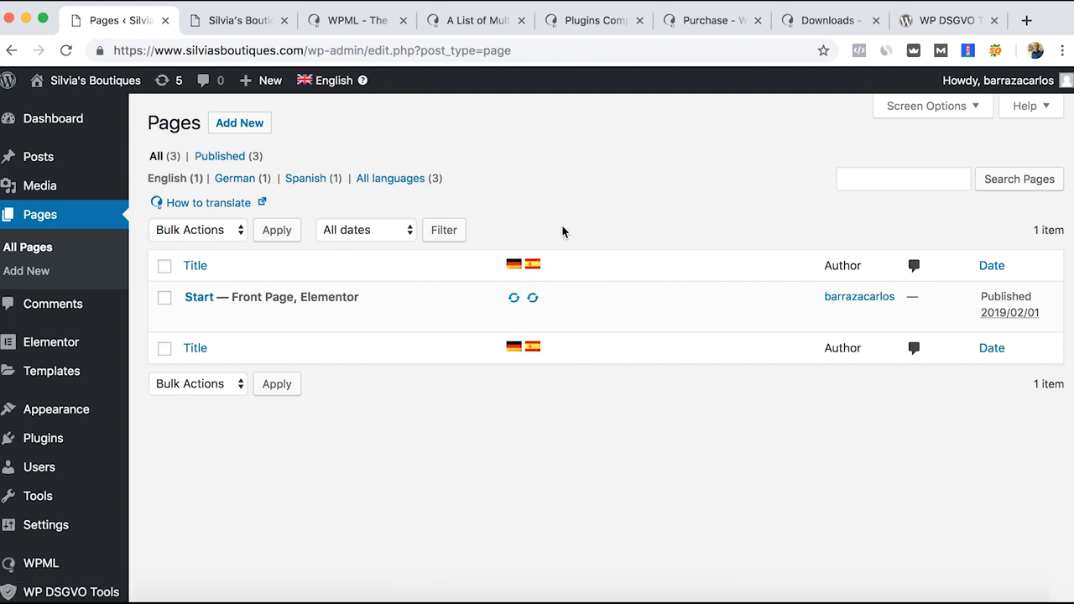
{"action": "mouse_move", "coordinate": [533, 265]}
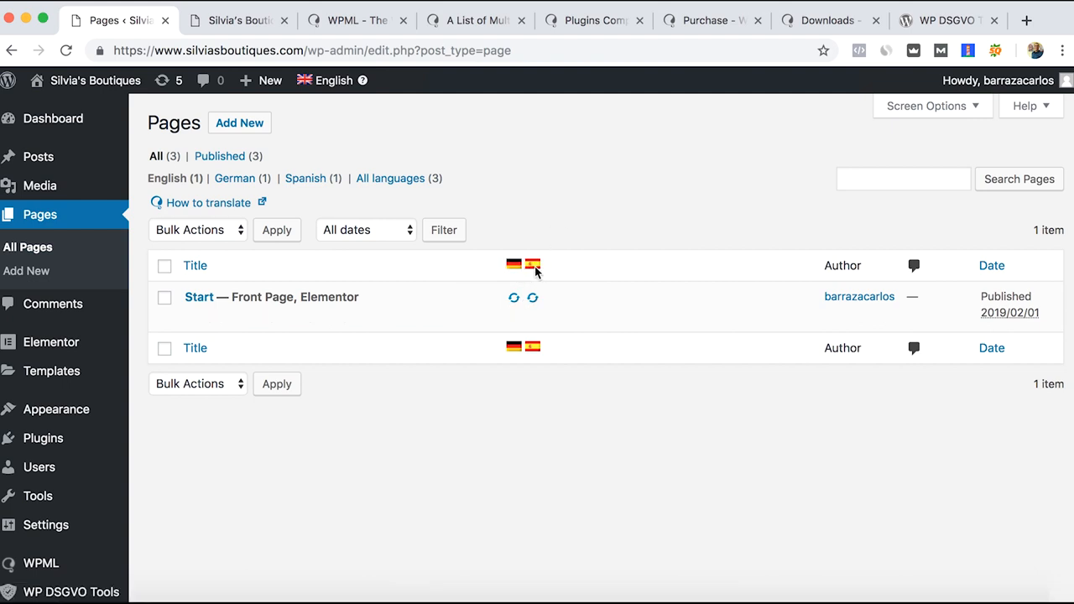
{"action": "mouse_move", "coordinate": [524, 212]}
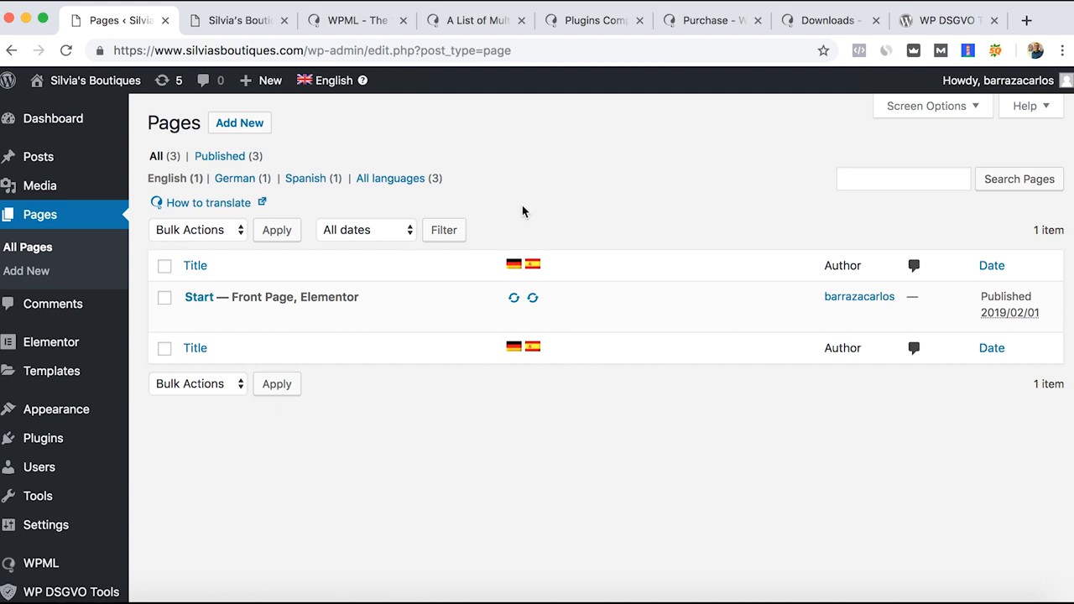
{"action": "mouse_move", "coordinate": [544, 289]}
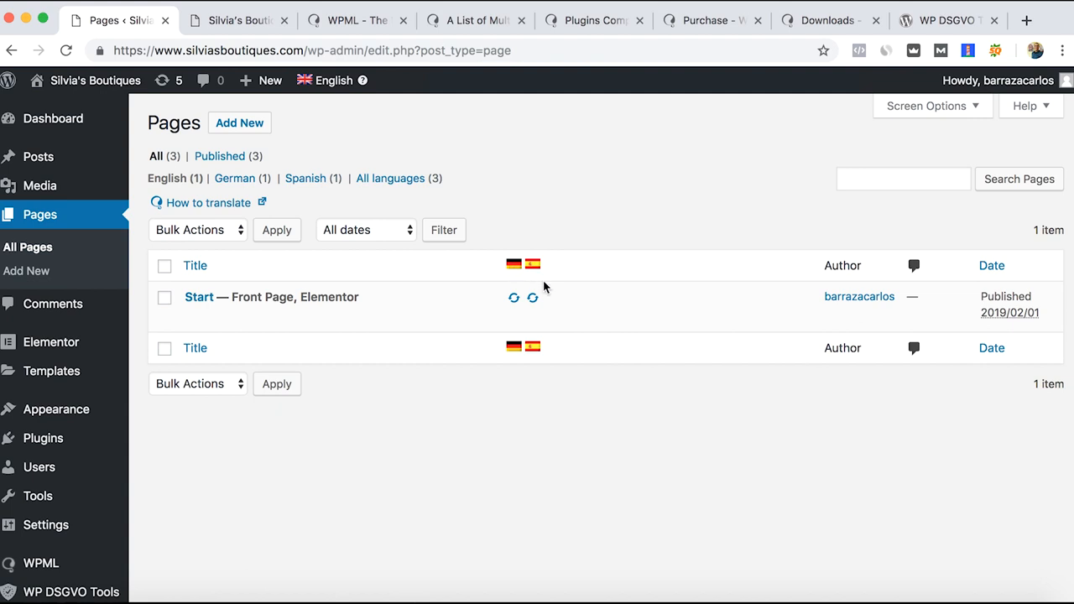
{"action": "mouse_move", "coordinate": [587, 258]}
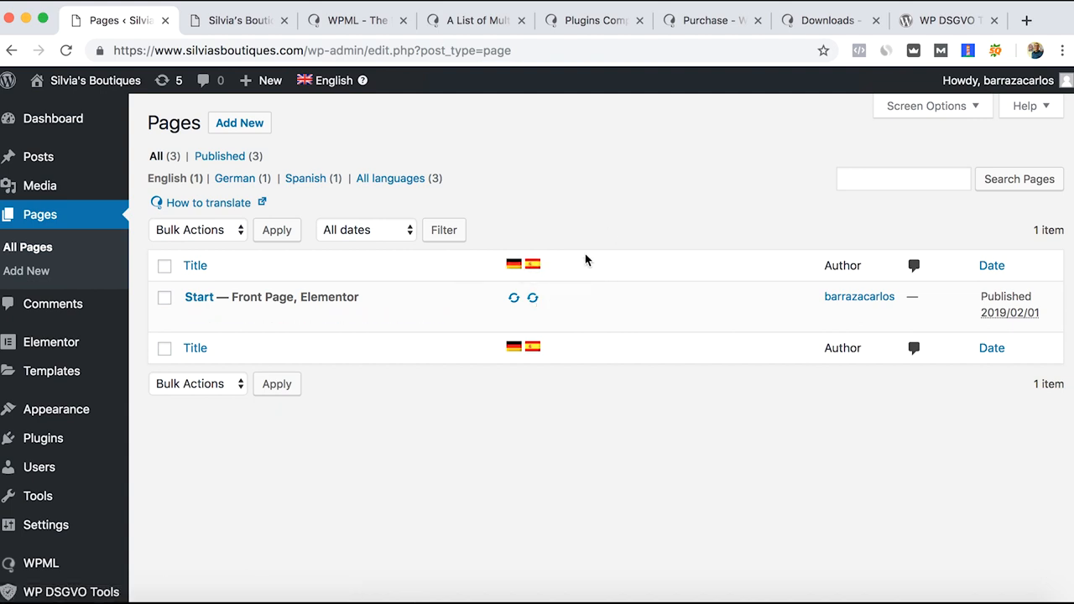
{"action": "mouse_move", "coordinate": [546, 298]}
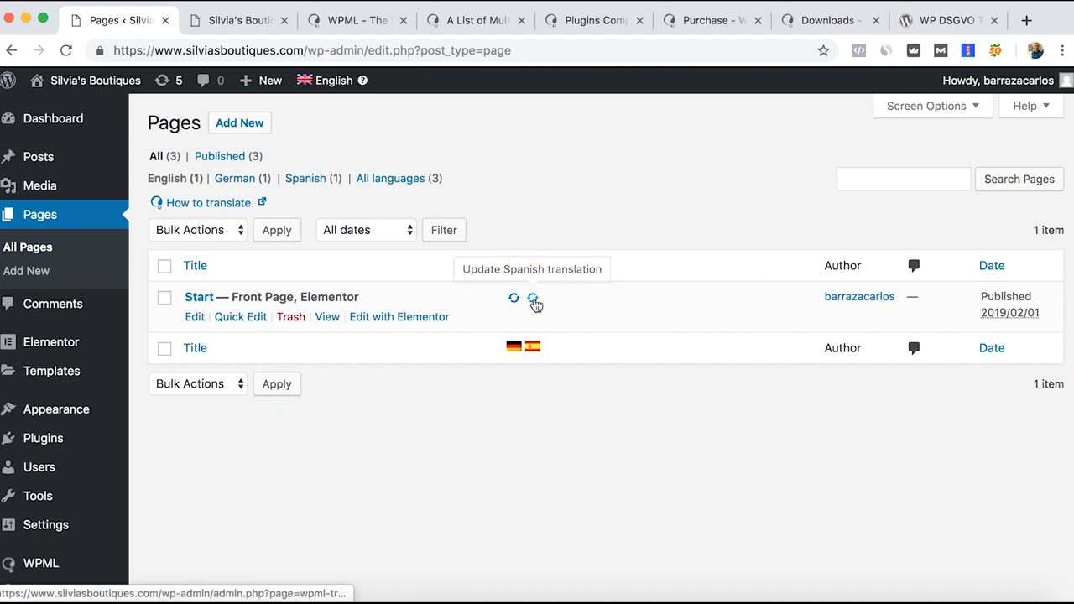
{"action": "left_click", "coordinate": [514, 298]}
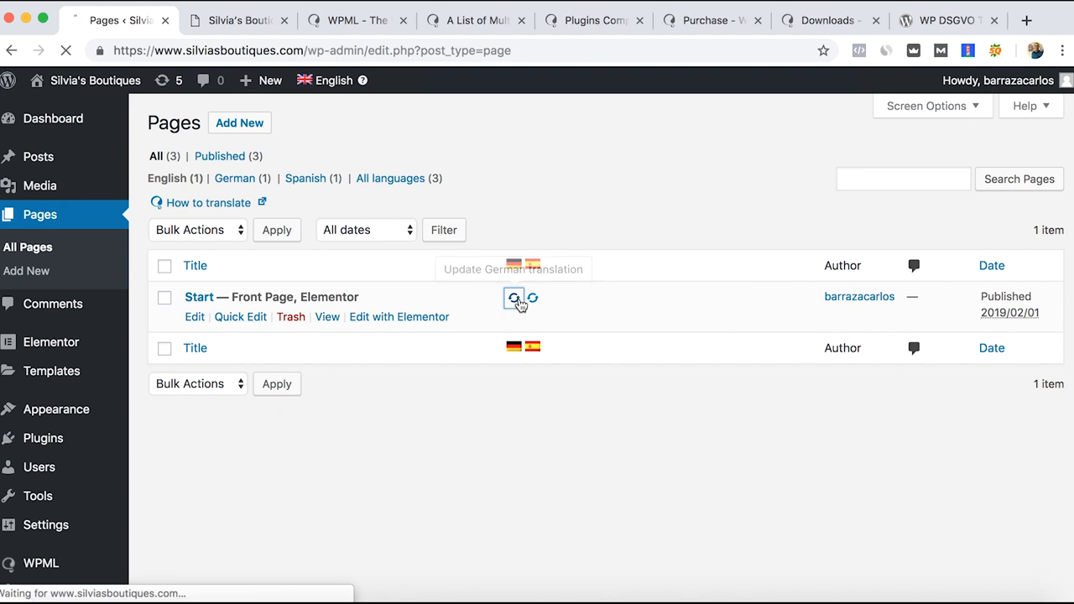
- Translate the Language heading as 'Sprache' in the German translation and save and close it
{"action": "left_click", "coordinate": [514, 298]}
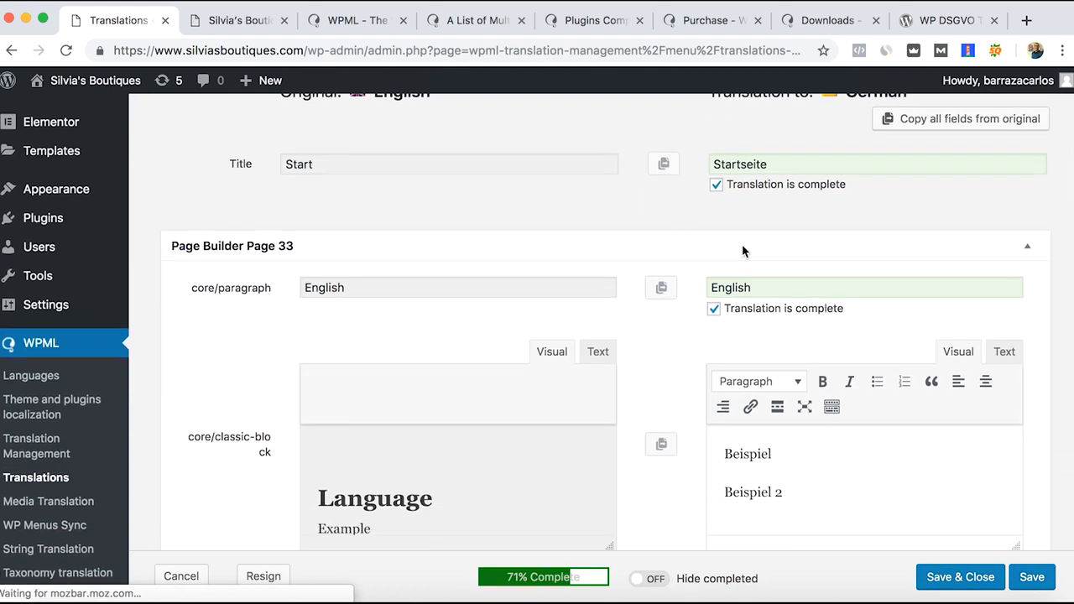
{"action": "scroll", "scroll_direction": "down", "scroll_amount": 3}
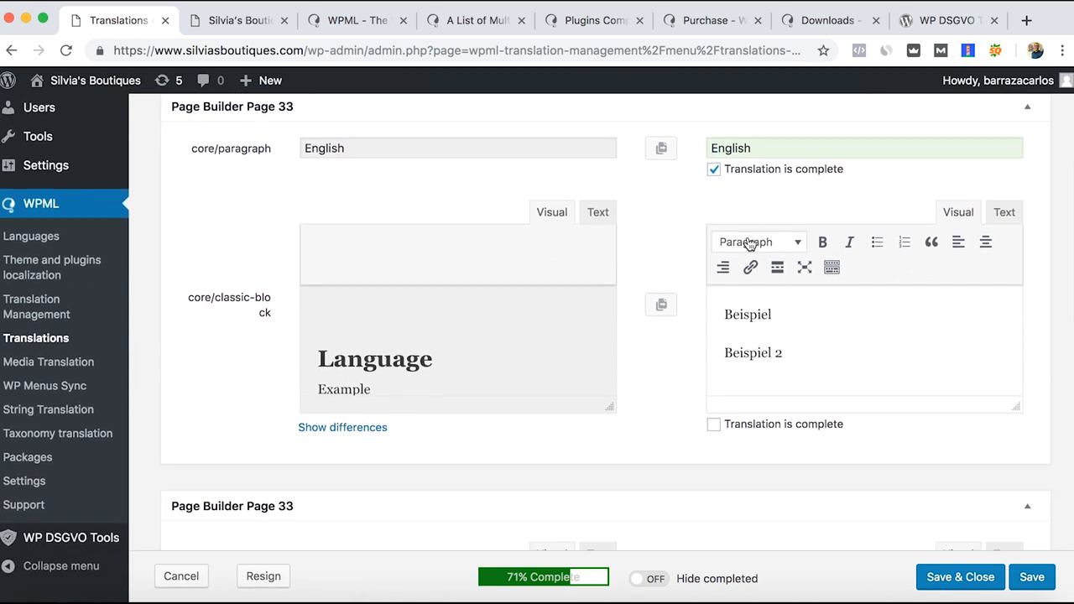
{"action": "scroll", "scroll_direction": "down", "scroll_amount": 3}
{"action": "type", "text": "c"}
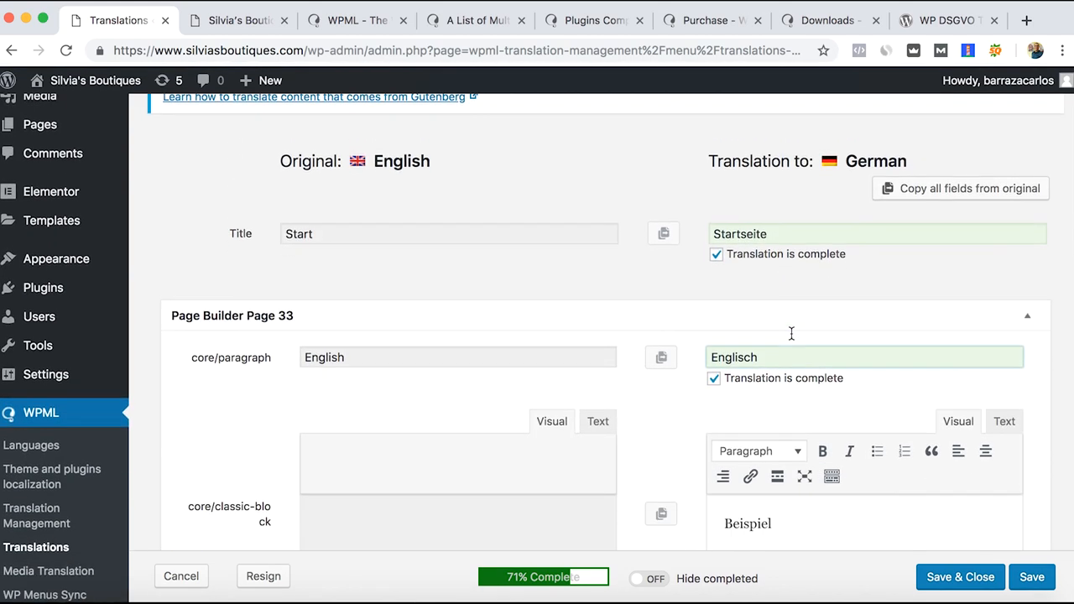
{"action": "scroll", "scroll_direction": "down", "scroll_amount": 3}
{"action": "type", "text": "Beispiel 2"}
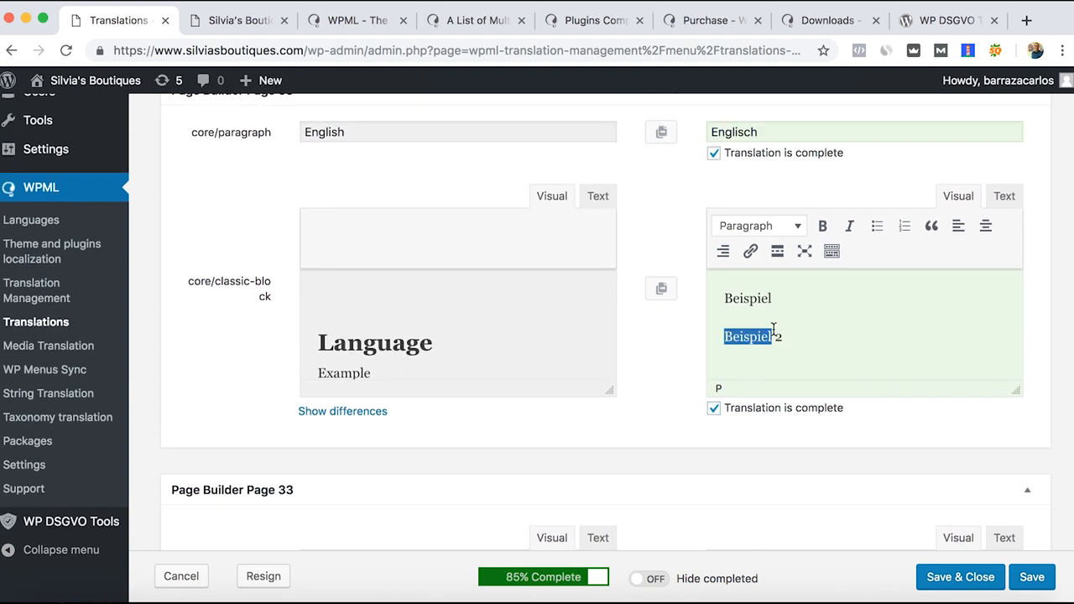
{"action": "scroll", "scroll_direction": "down", "scroll_amount": 3}
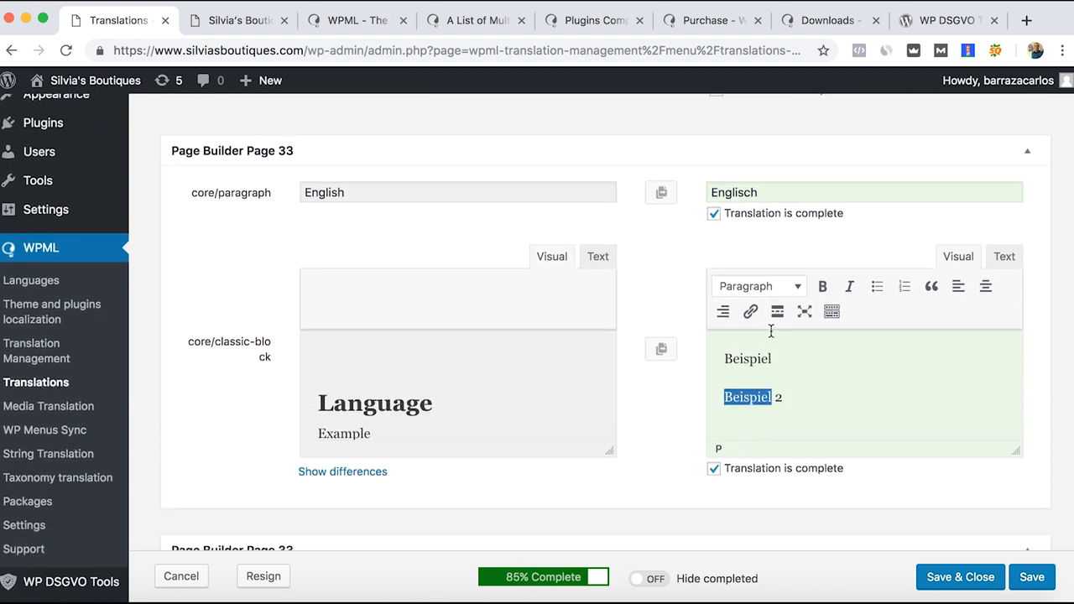
{"action": "scroll", "scroll_direction": "down", "scroll_amount": 3}
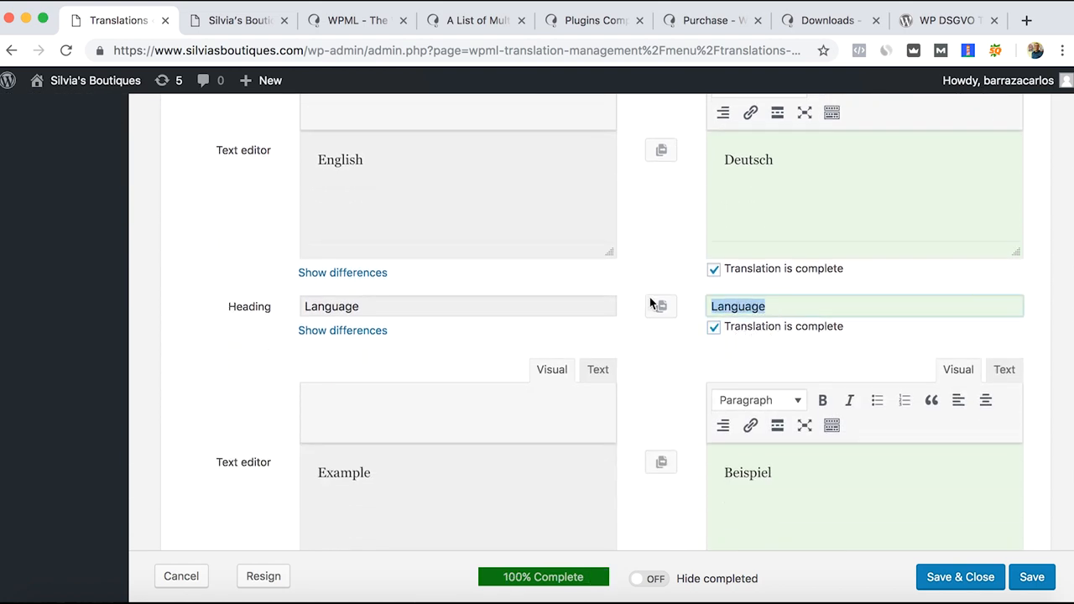
{"action": "type", "text": "Sprache"}
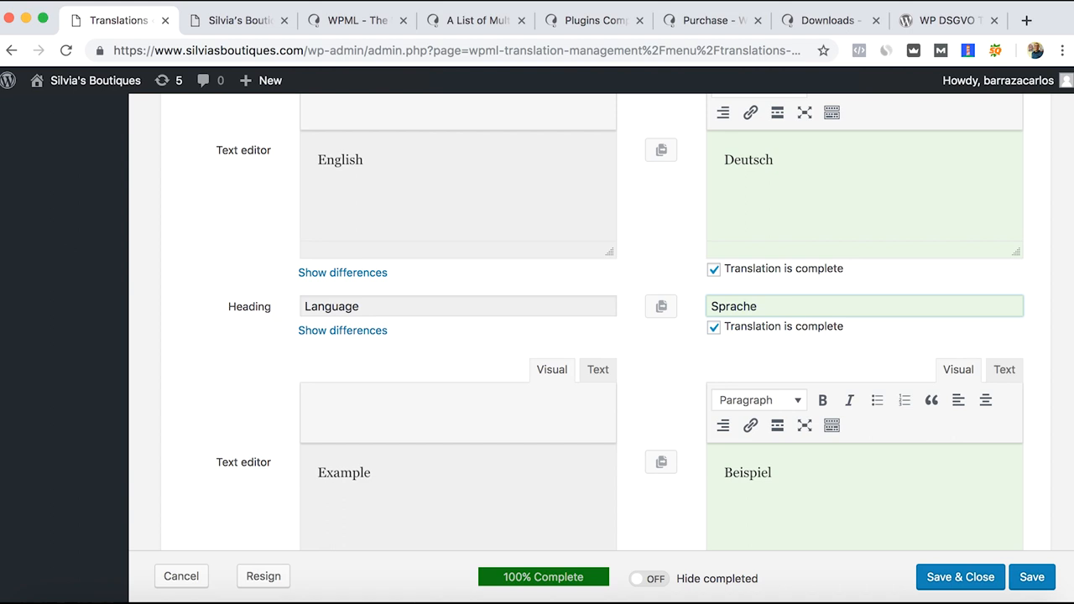
{"action": "scroll", "scroll_direction": "down", "scroll_amount": 3}
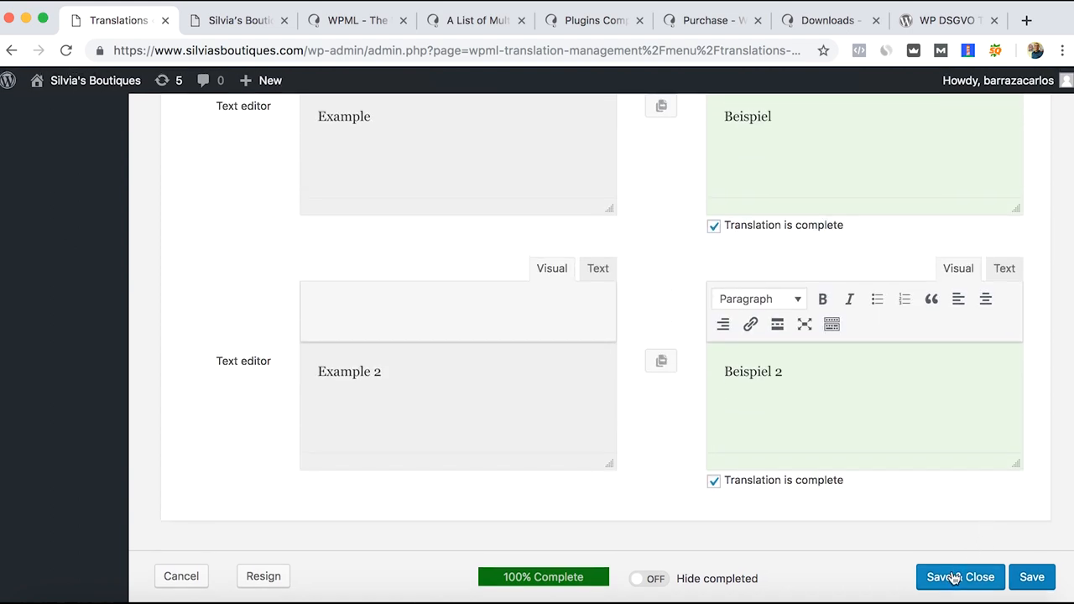
{"action": "left_click", "coordinate": [960, 577]}
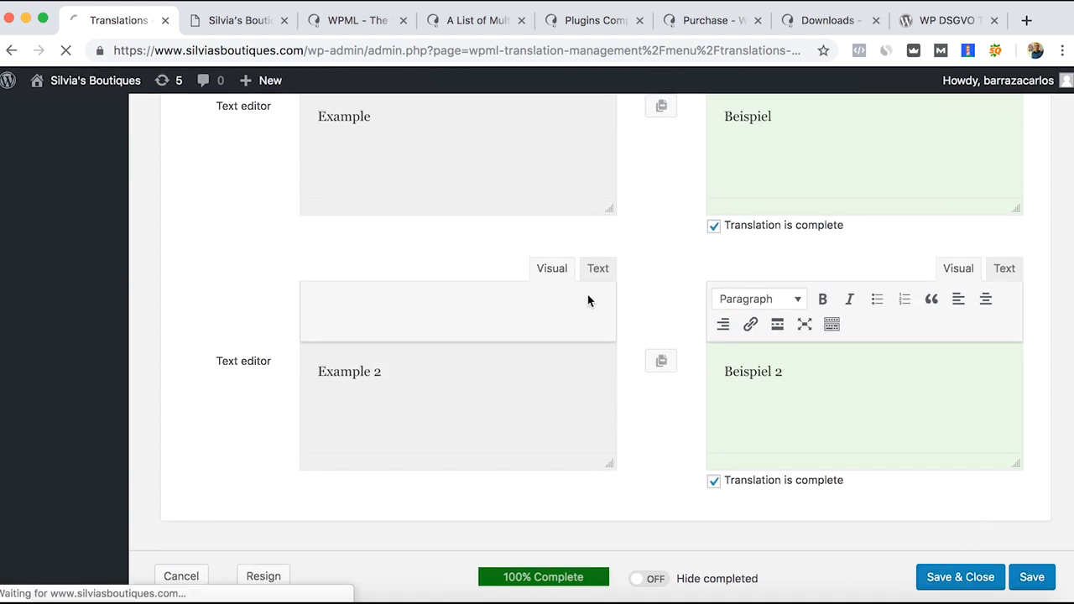
{"action": "left_click", "coordinate": [960, 577]}
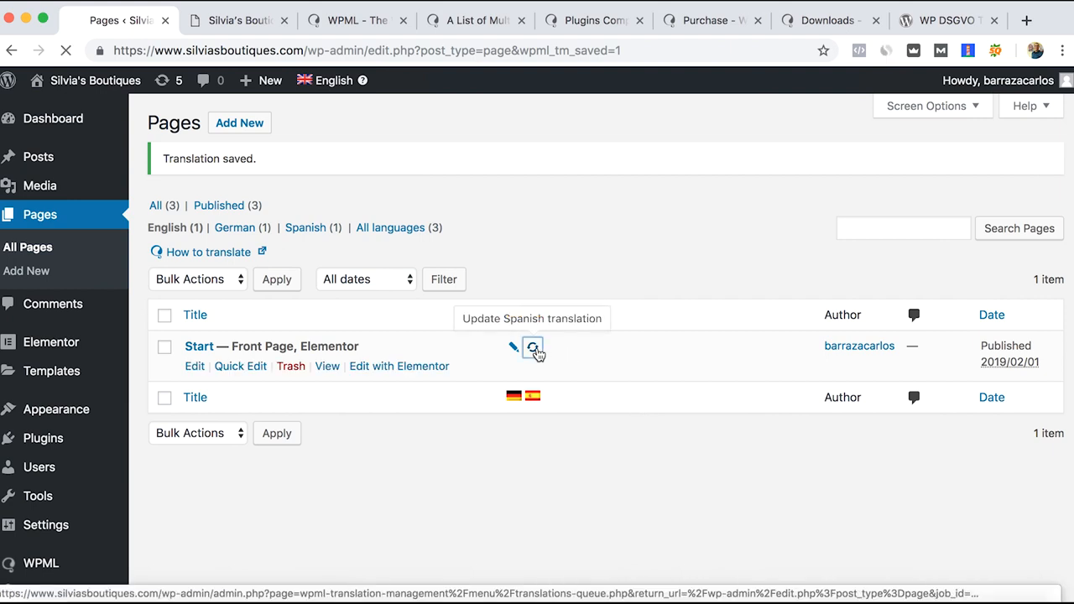
- Mark the Spanish translation complete with the heading as 'Idioma' and save and close it
{"action": "left_click", "coordinate": [533, 347]}
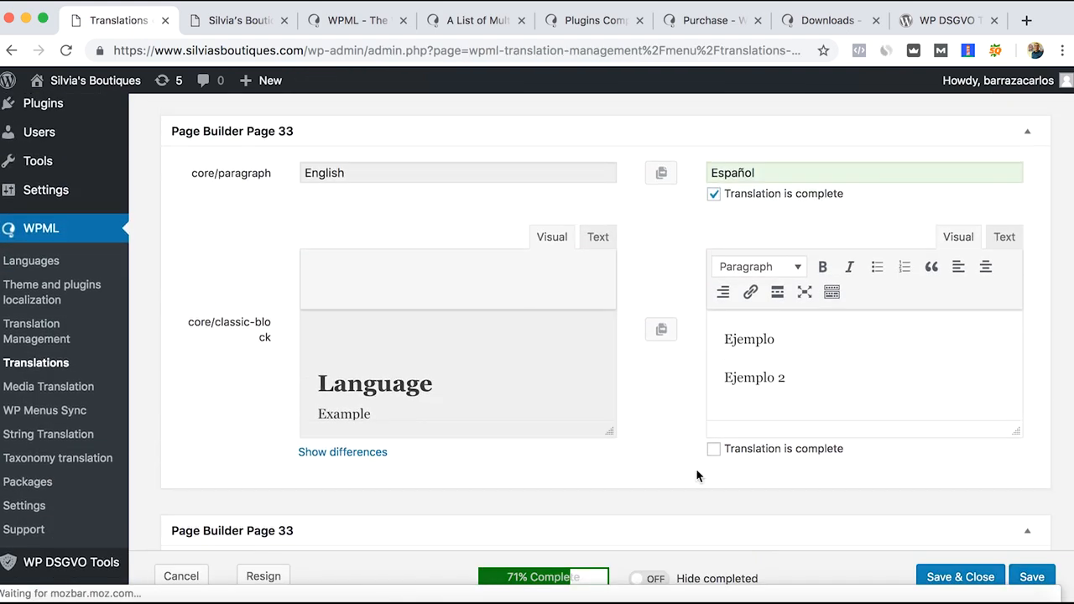
{"action": "left_click", "coordinate": [713, 450]}
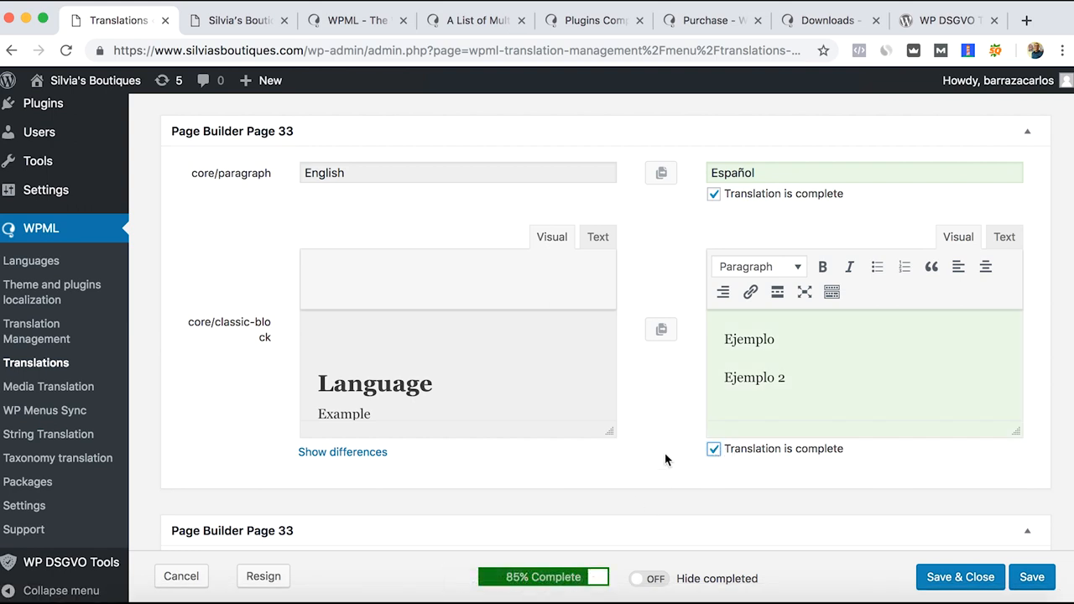
{"action": "scroll", "scroll_direction": "down", "scroll_amount": 3}
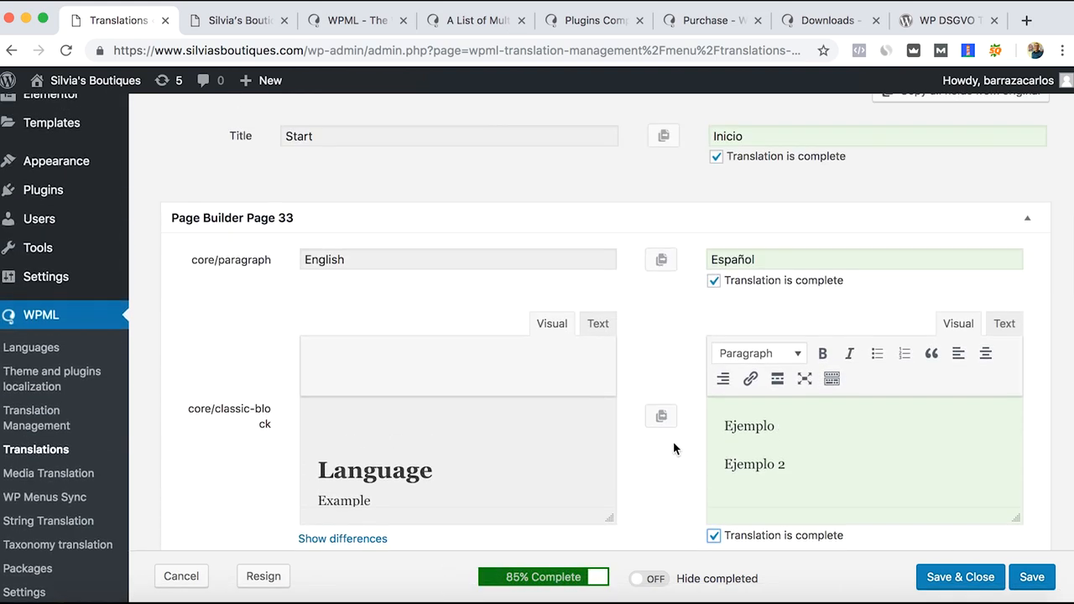
{"action": "scroll", "scroll_direction": "down", "scroll_amount": 3}
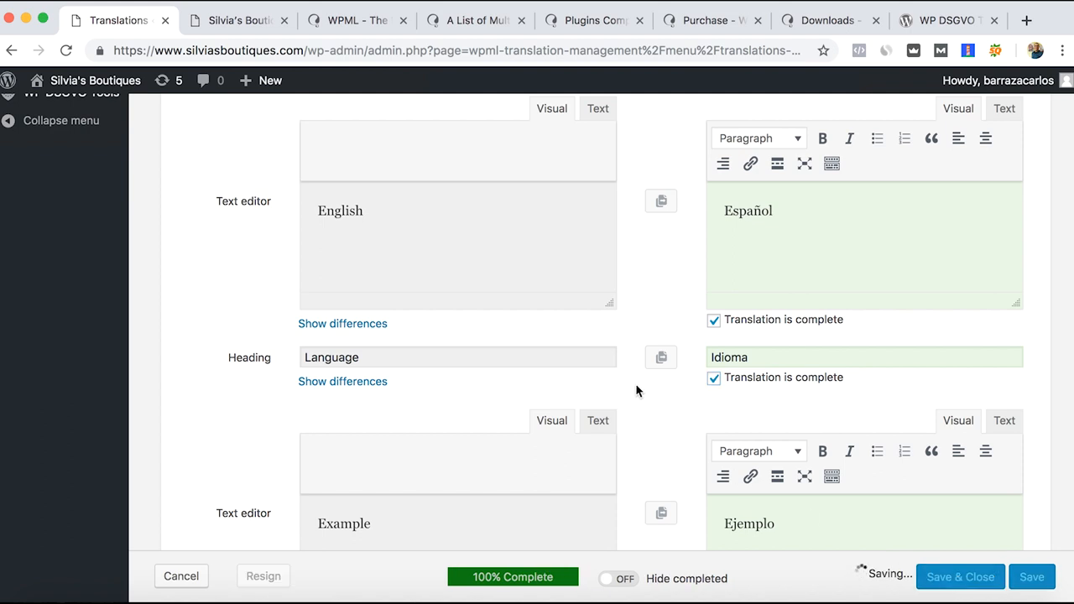
{"action": "left_click", "coordinate": [960, 577]}
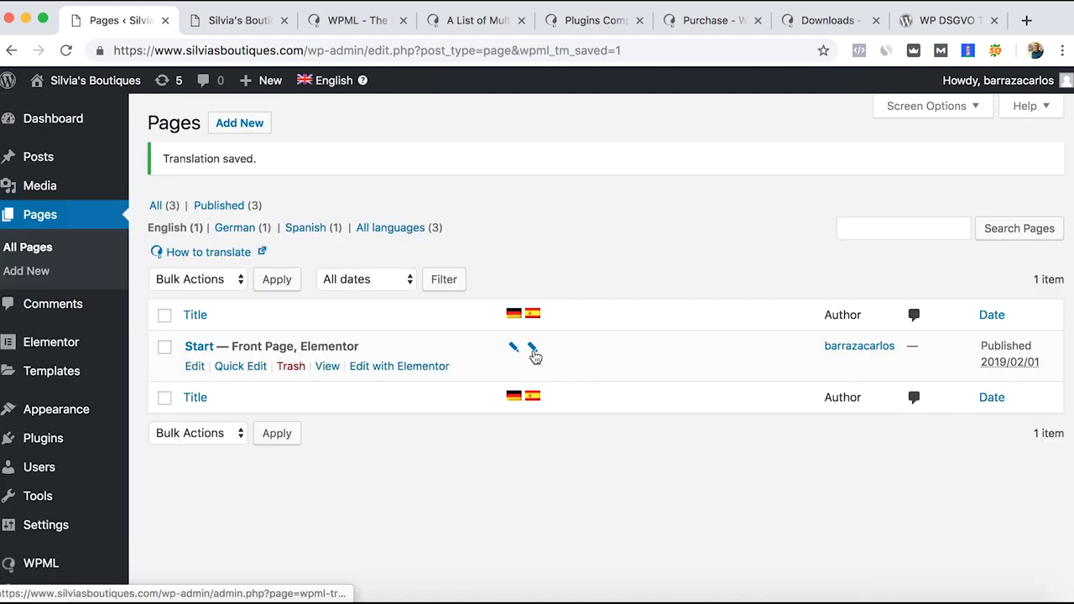
{"action": "mouse_move", "coordinate": [94, 80]}
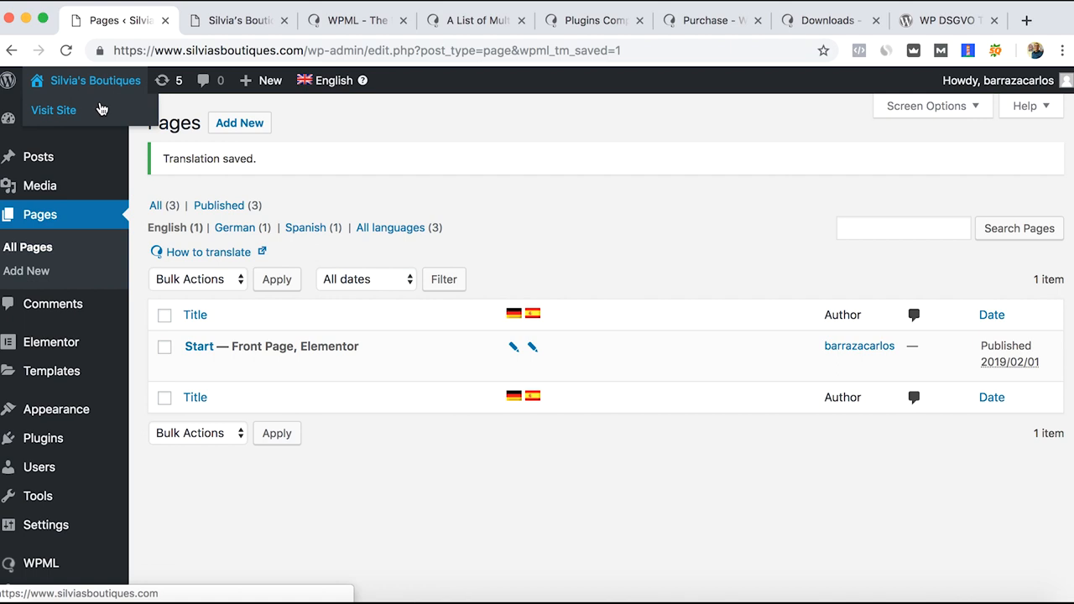
- View the live site's Deutsch and Español versions via Visit Site, then return to the Pages admin
{"action": "right_click", "coordinate": [54, 111]}
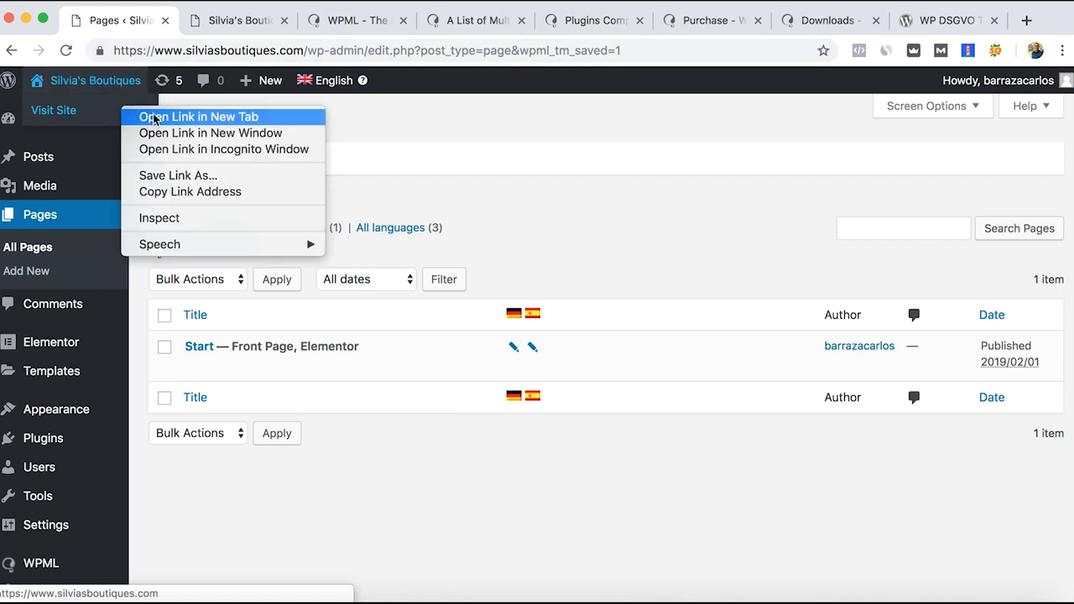
{"action": "left_click", "coordinate": [198, 117]}
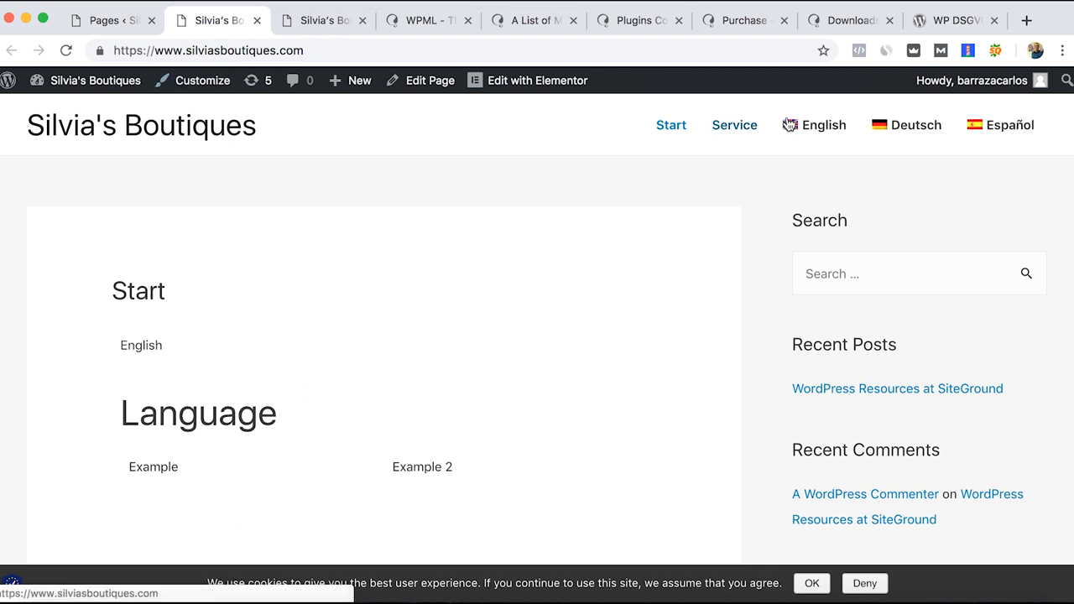
{"action": "left_click", "coordinate": [916, 124]}
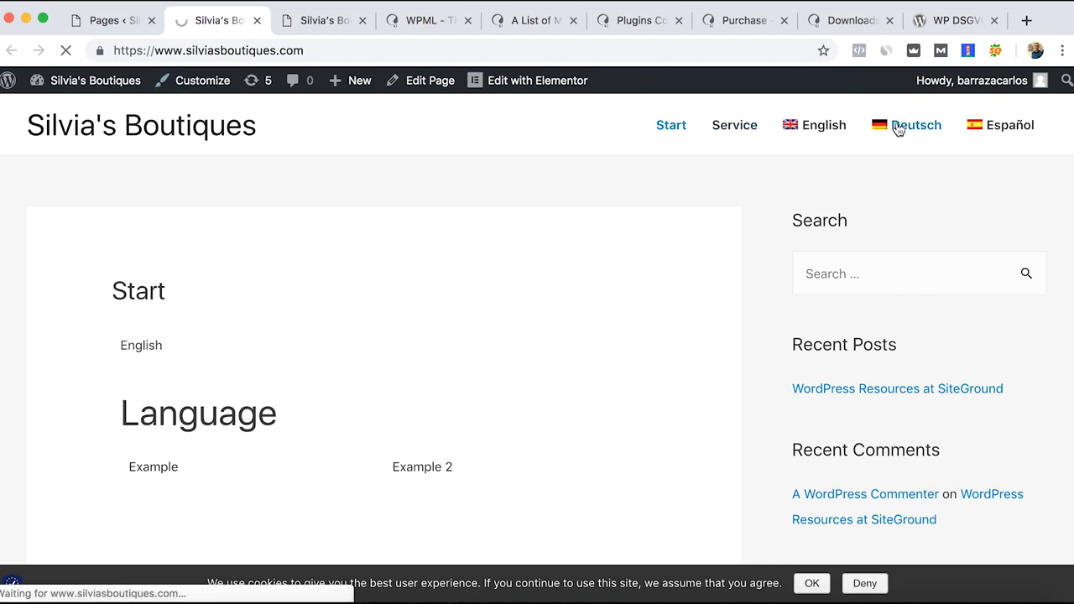
{"action": "left_click", "coordinate": [916, 124]}
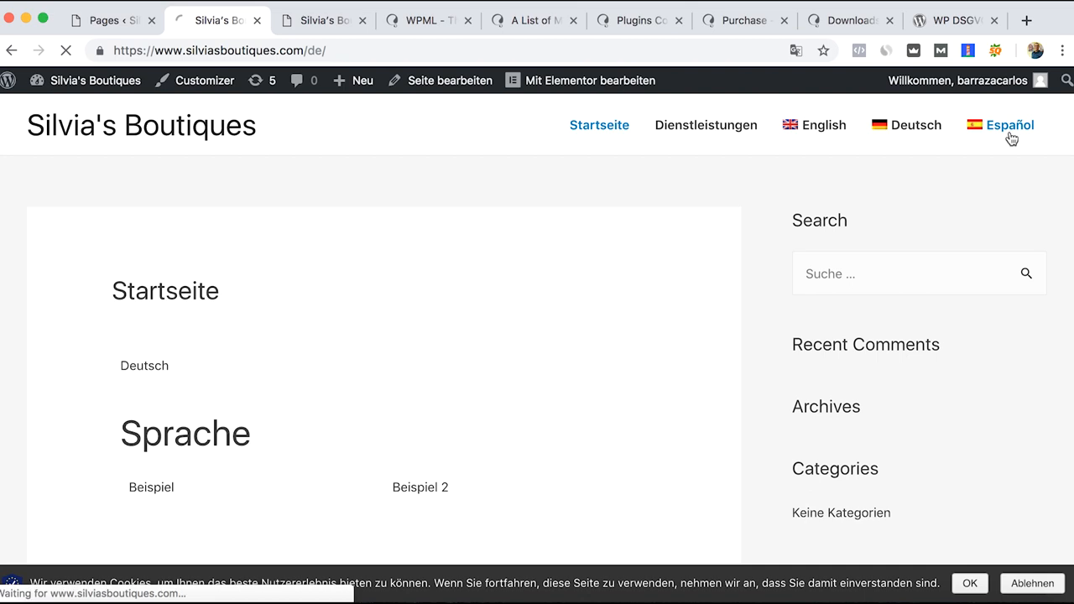
{"action": "left_click", "coordinate": [1011, 124]}
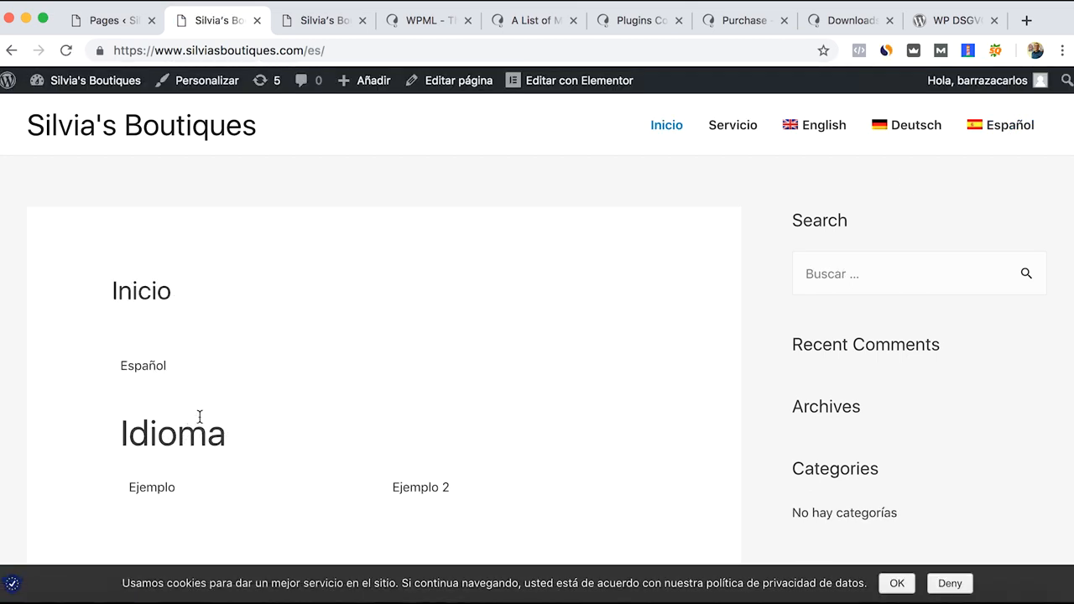
{"action": "left_click", "coordinate": [101, 20]}
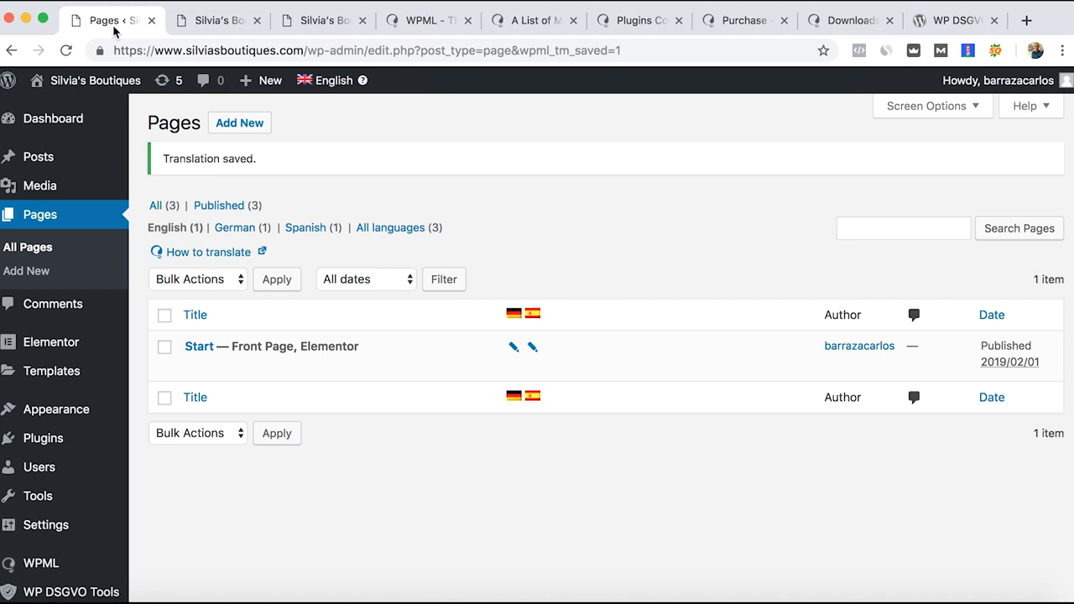
{"action": "mouse_move", "coordinate": [403, 279]}
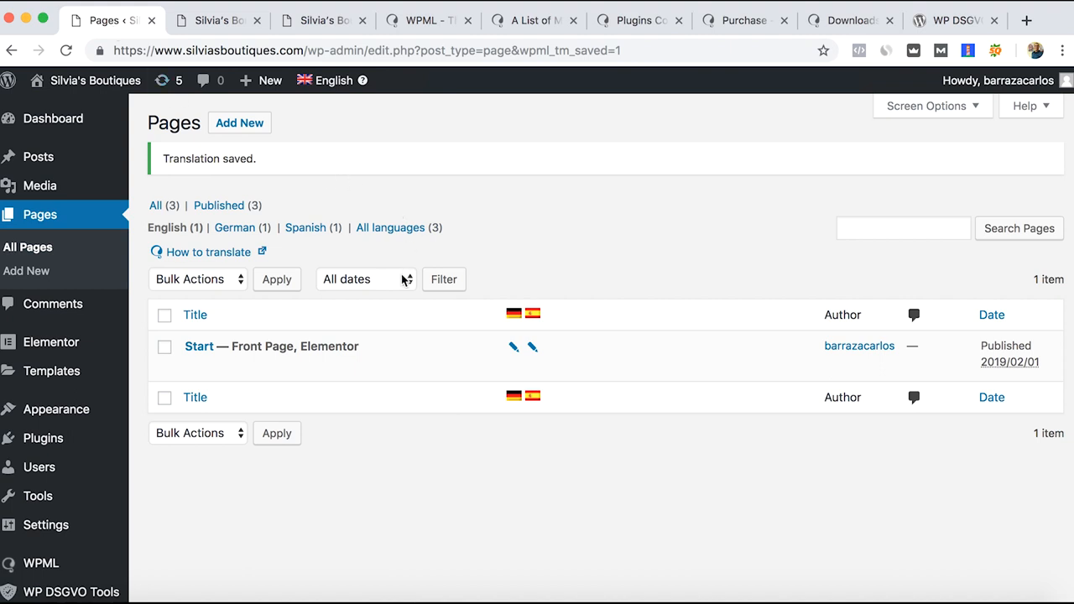
{"action": "mouse_move", "coordinate": [534, 346]}
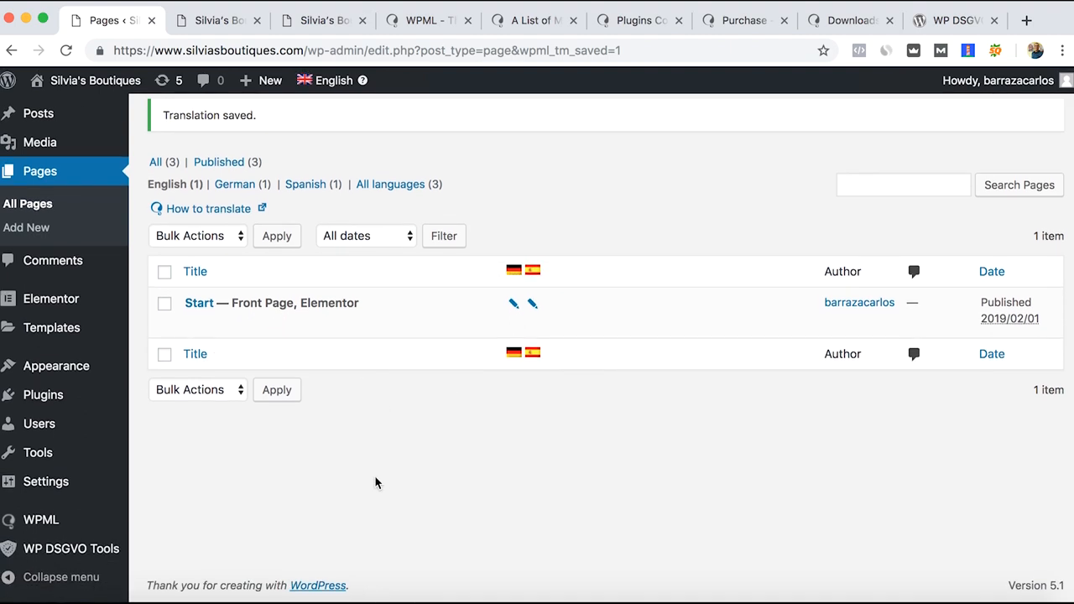
{"action": "mouse_move", "coordinate": [302, 465]}
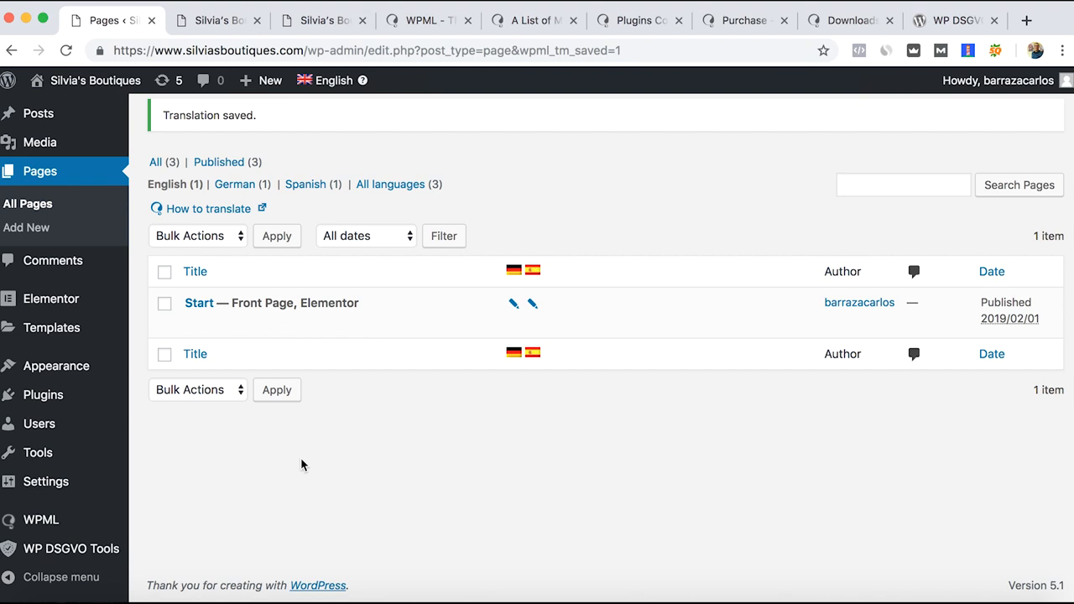
{"action": "mouse_move", "coordinate": [275, 460]}
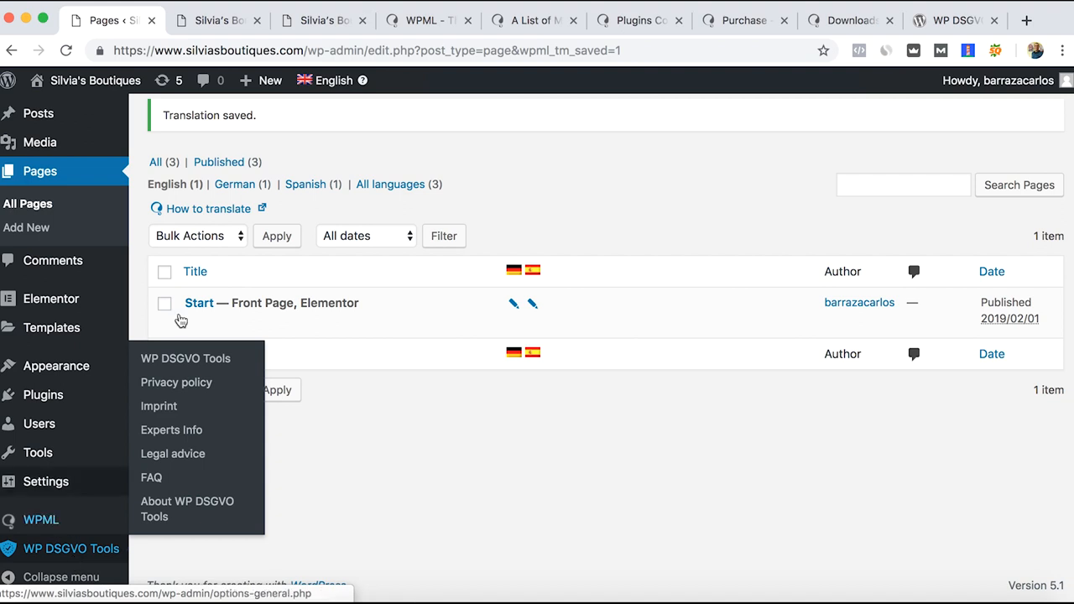
- Return to the live site's tab and show the Deutsch Startseite with the Sprache heading
{"action": "left_click", "coordinate": [215, 21]}
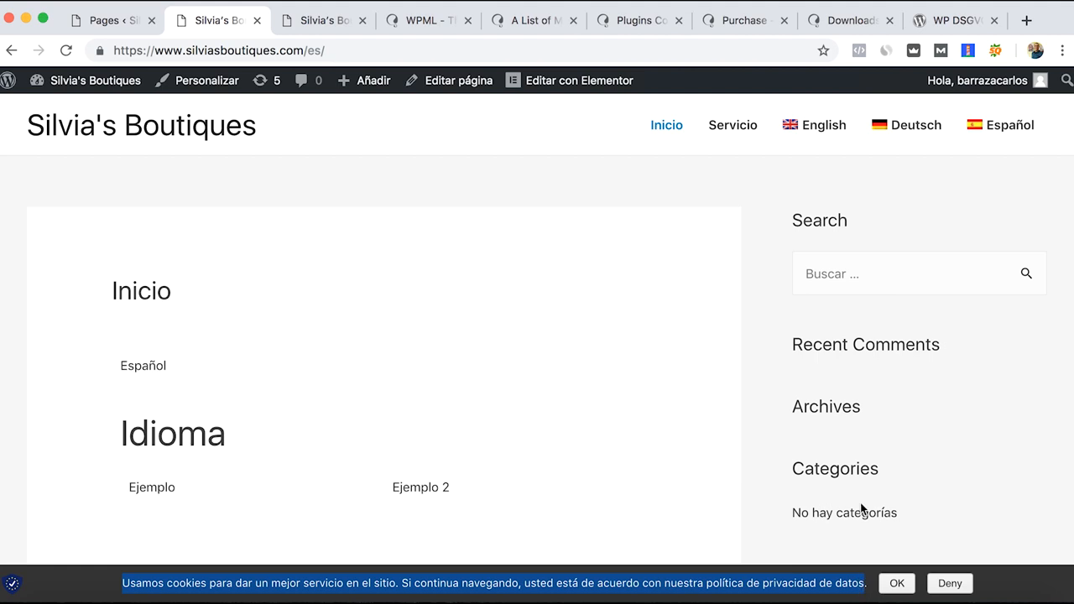
{"action": "left_click", "coordinate": [917, 124]}
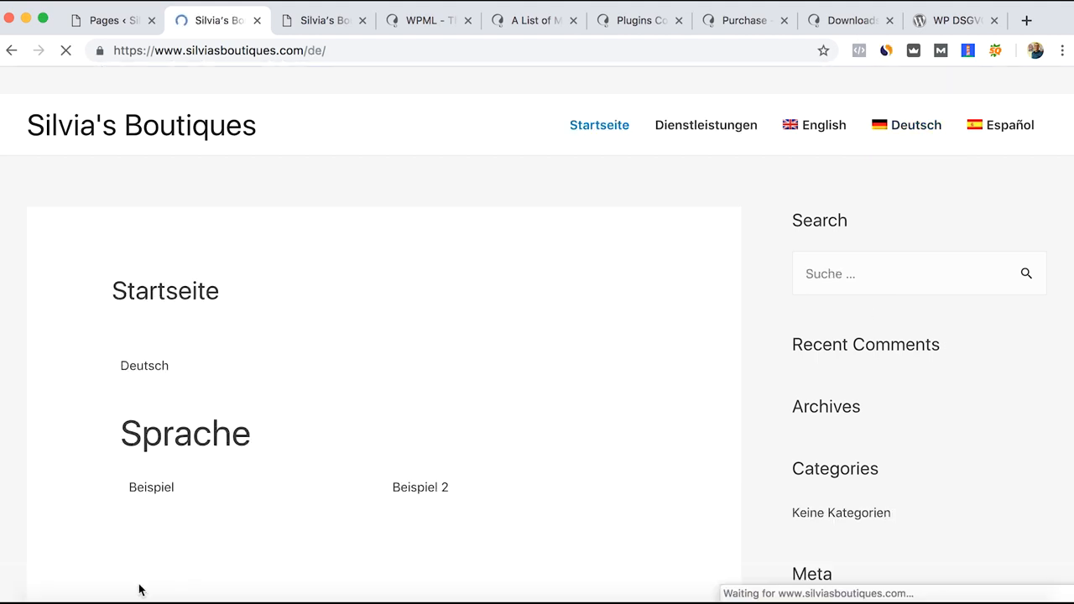